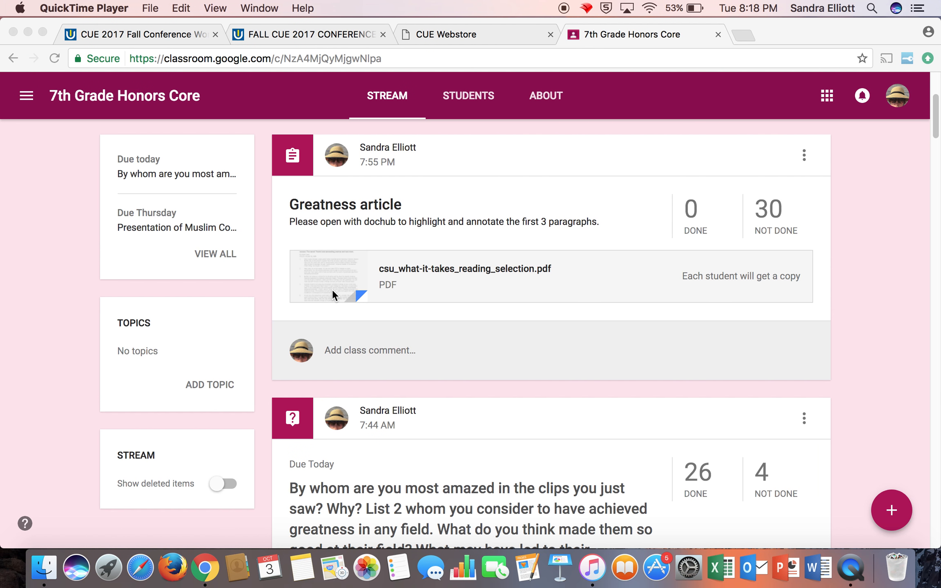
mouse_move(403, 295)
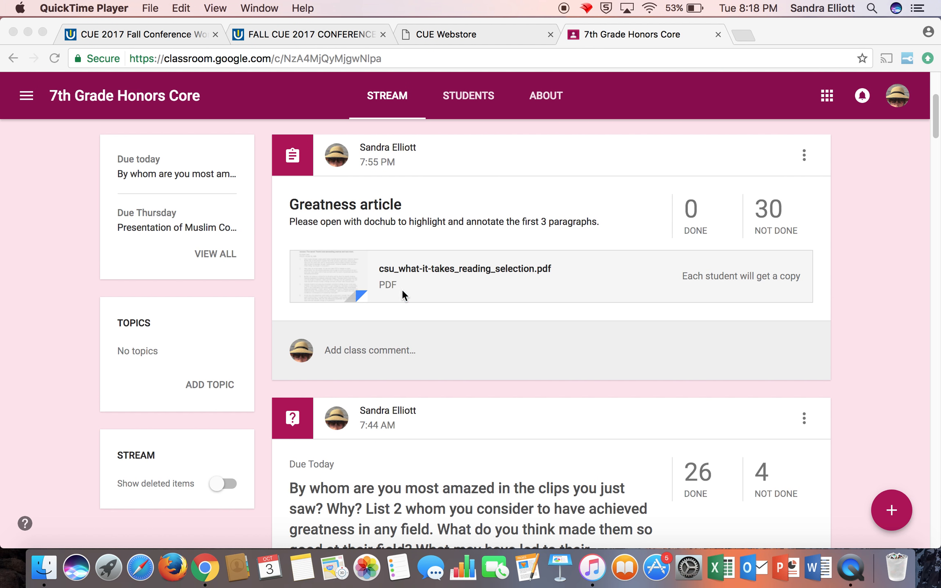
mouse_move(522, 303)
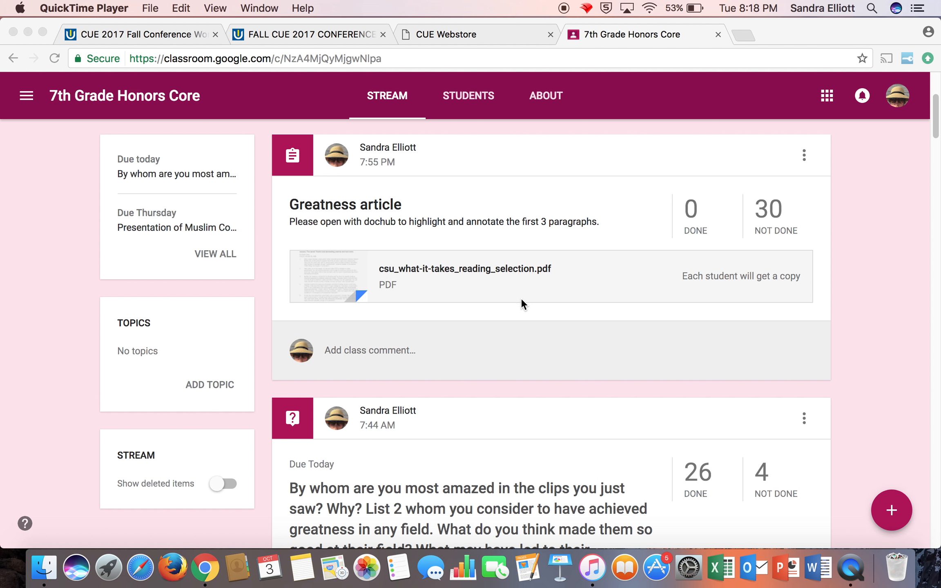
mouse_move(550, 302)
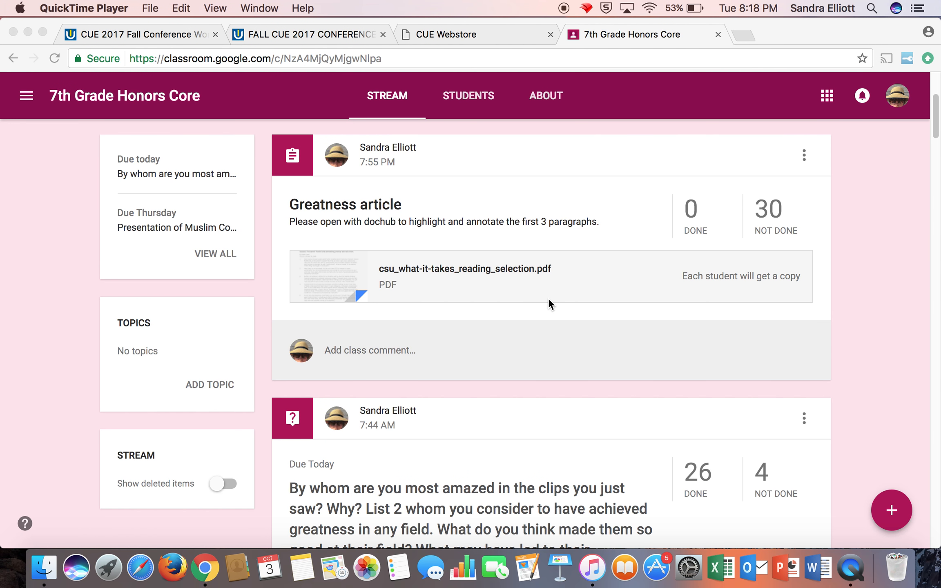
mouse_move(628, 336)
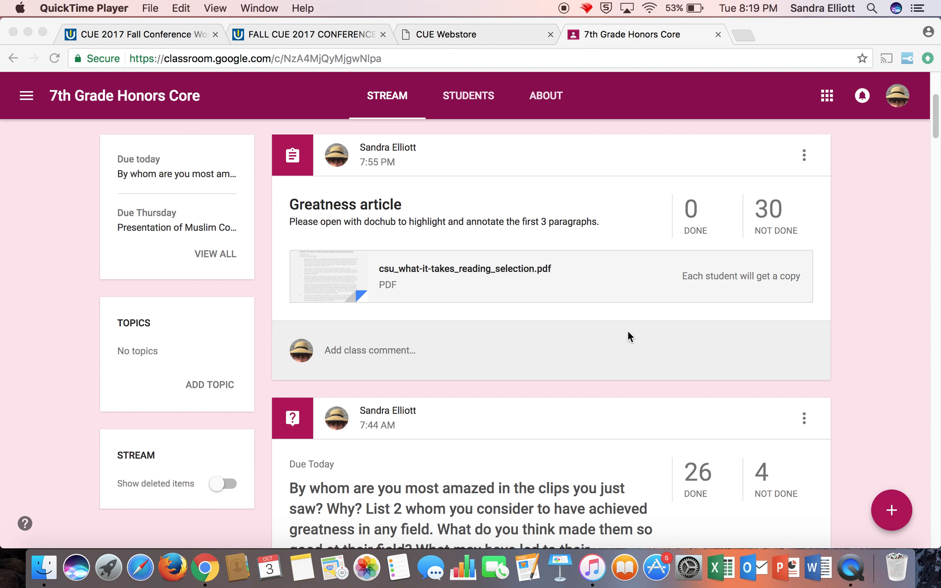
mouse_move(525, 281)
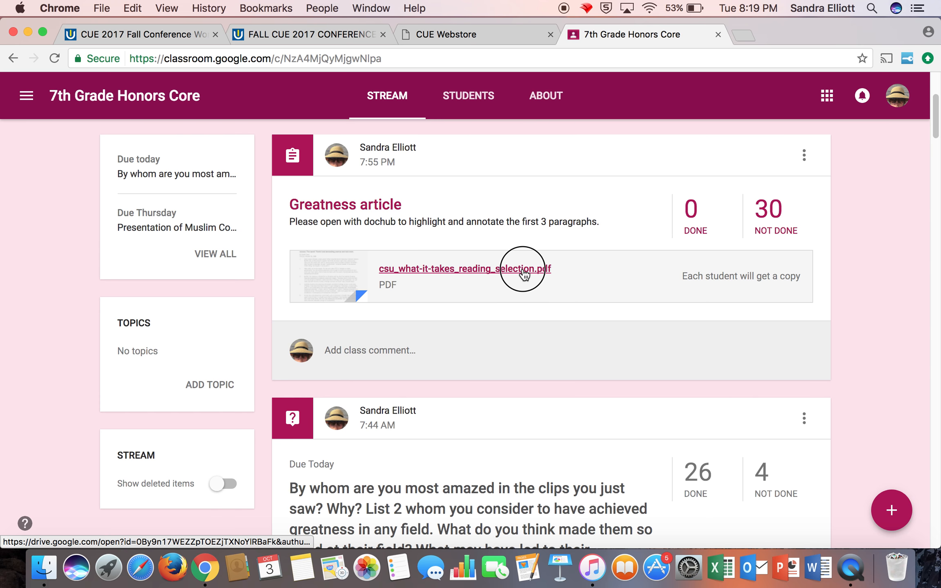
Preview the attached reading selection PDF and open it in its own Google Drive window
click(463, 268)
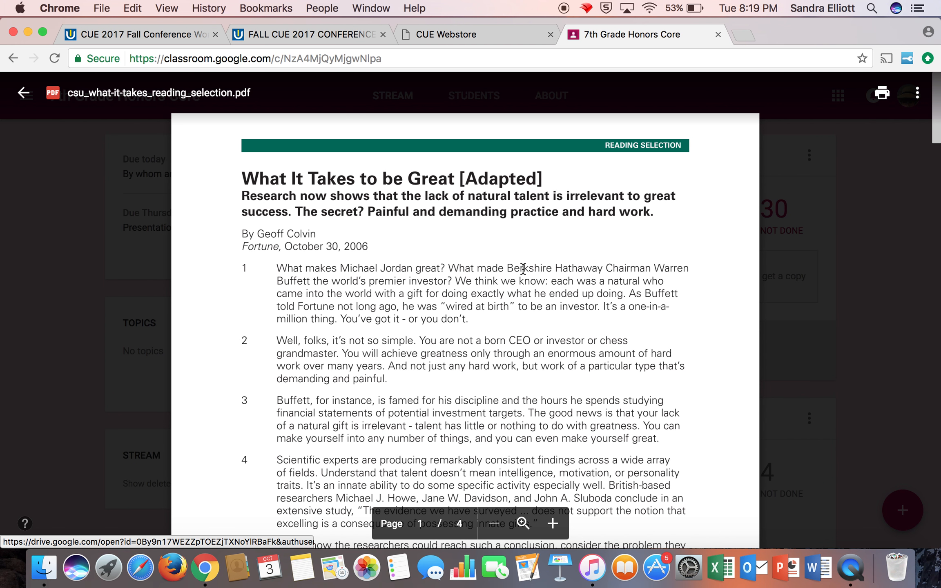
mouse_move(917, 92)
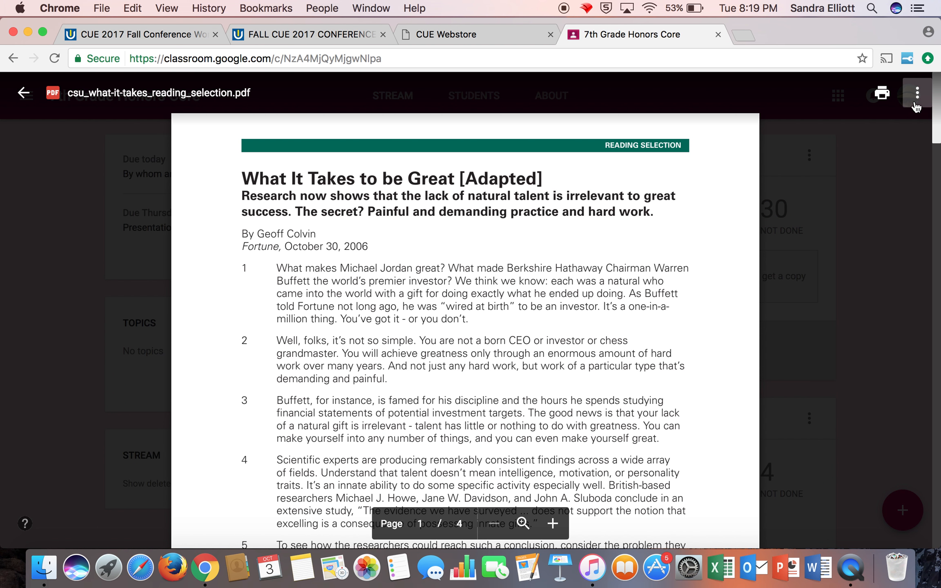
click(917, 93)
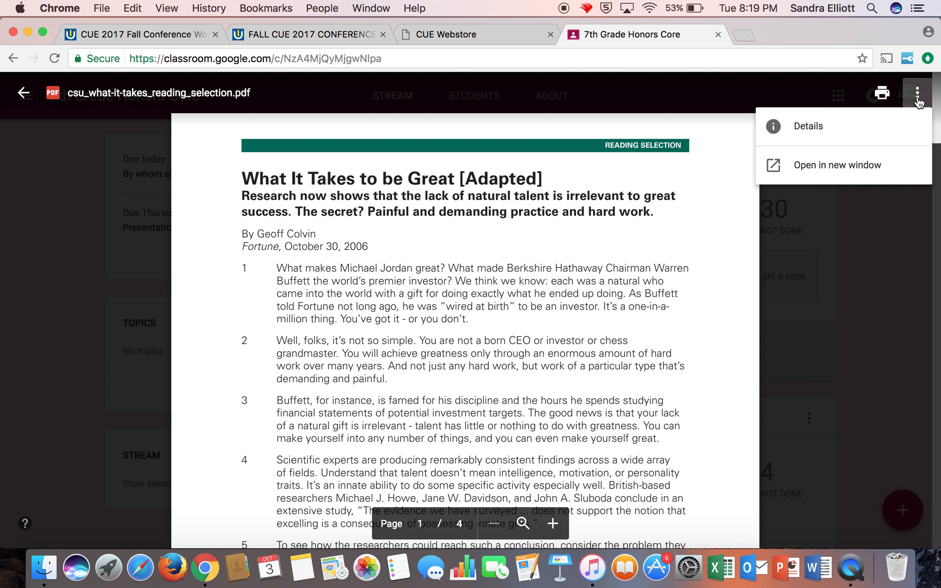
click(835, 164)
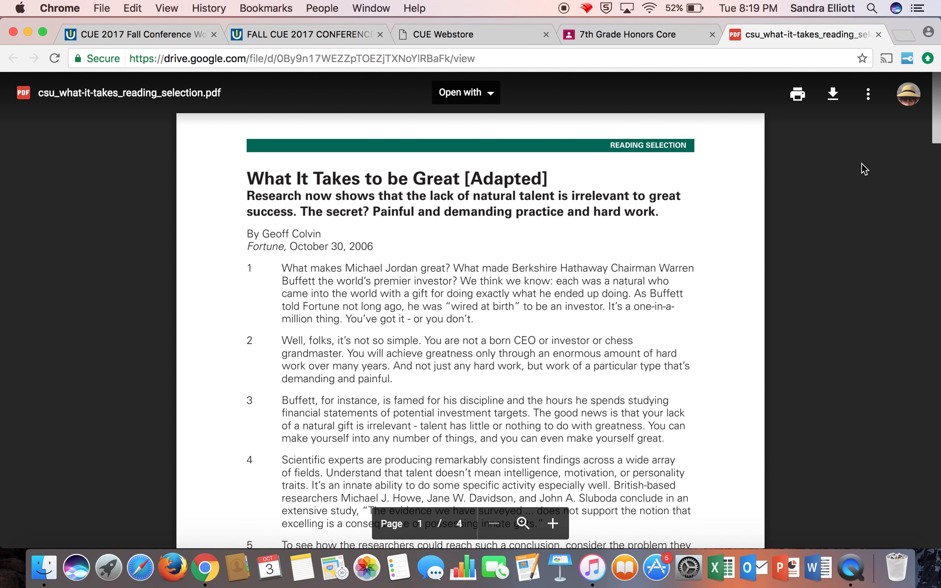
mouse_move(820, 147)
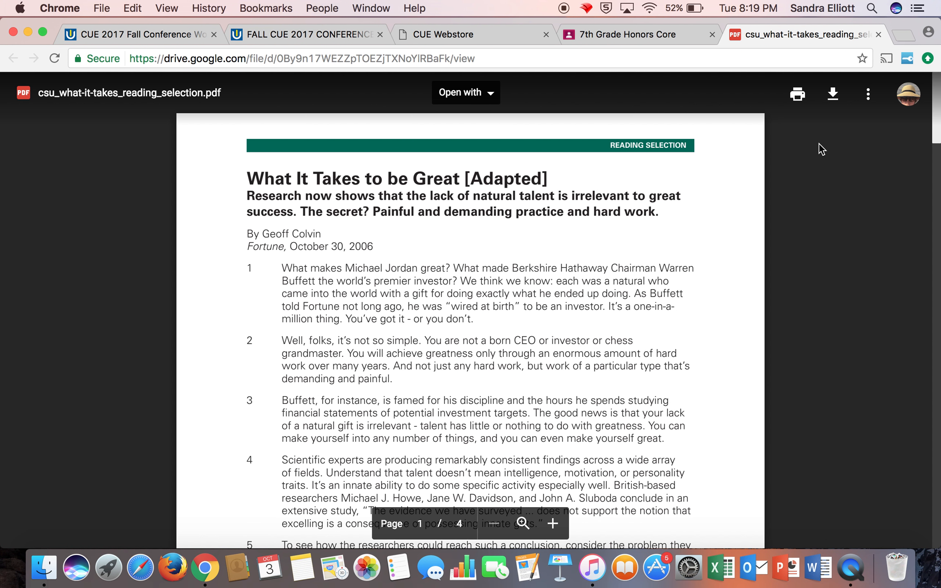
Choose Open with > DocHub - View, Edit & Sign PDFs for the reading selection
click(465, 92)
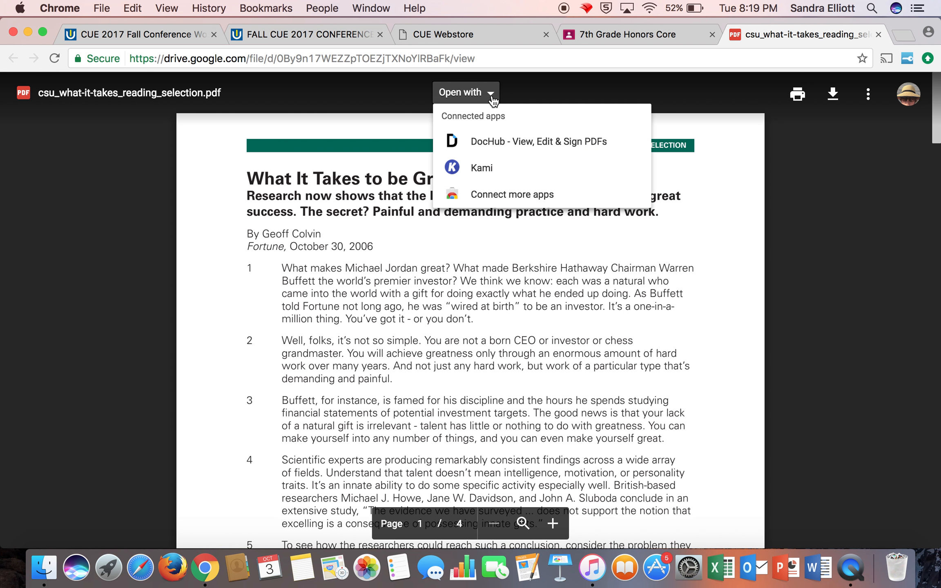
mouse_move(512, 193)
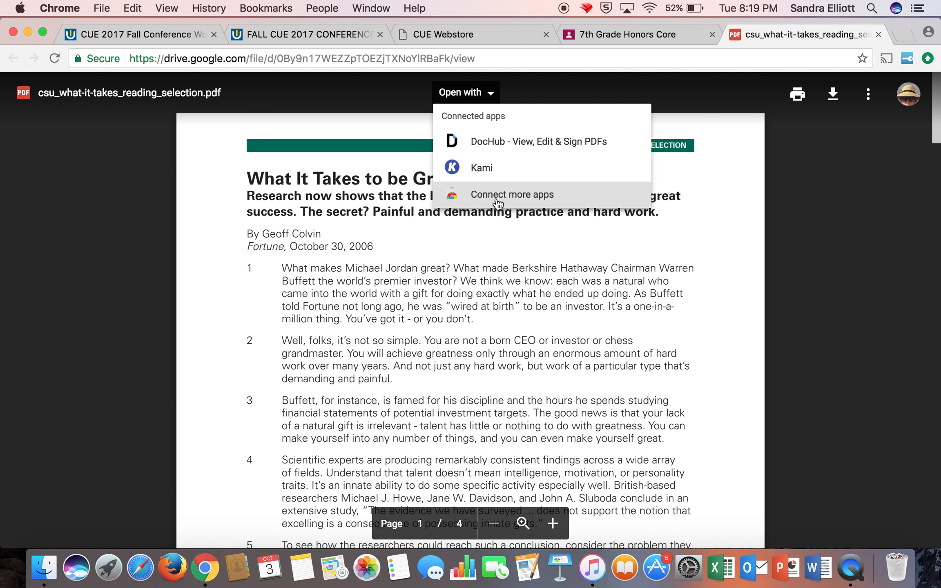
mouse_move(501, 198)
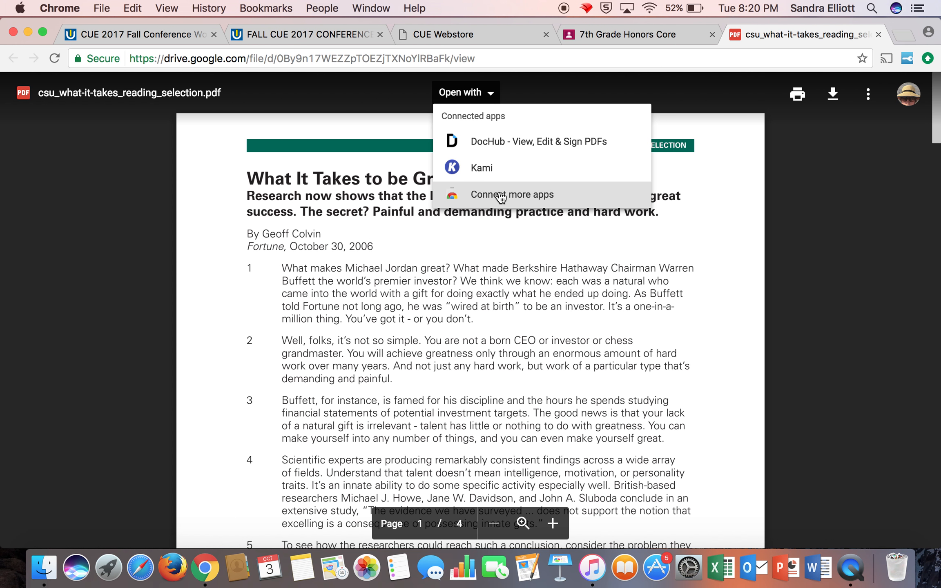
mouse_move(516, 141)
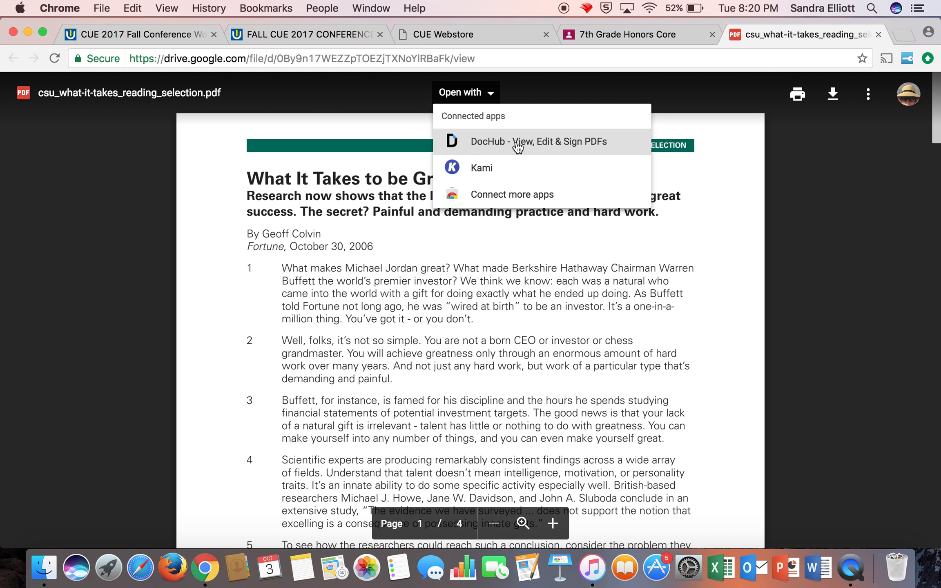
mouse_move(535, 148)
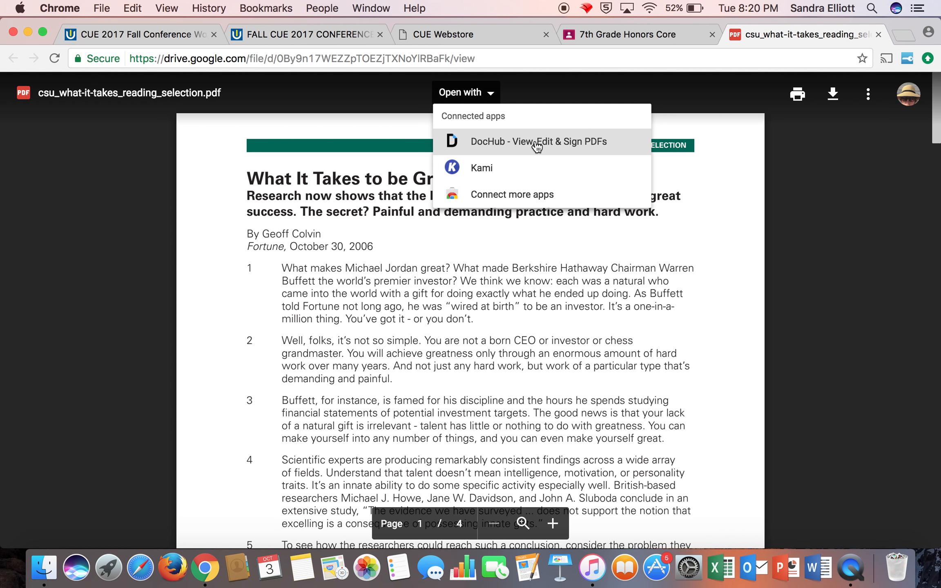
click(537, 141)
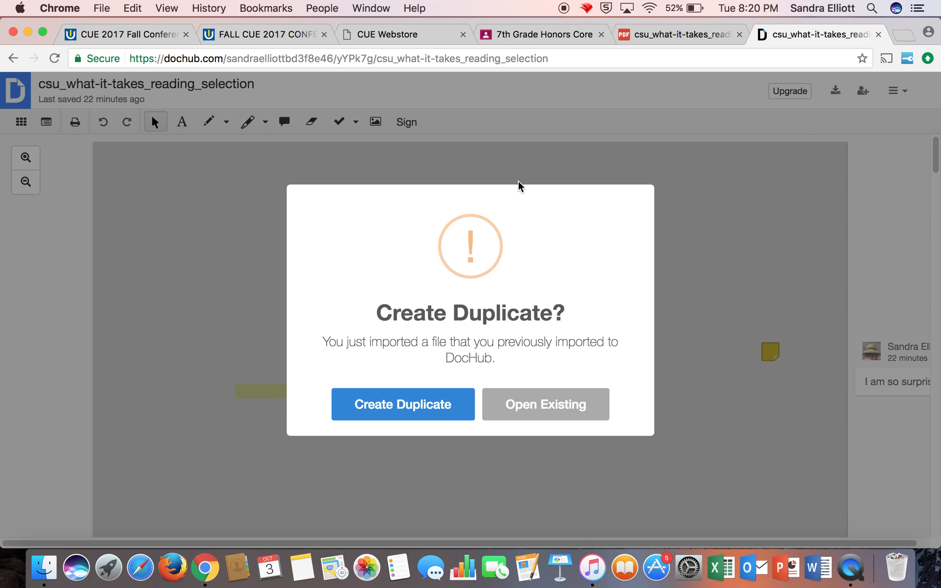
Open the already imported reading selection, show its page thumbnails and the highlighter styles
click(403, 403)
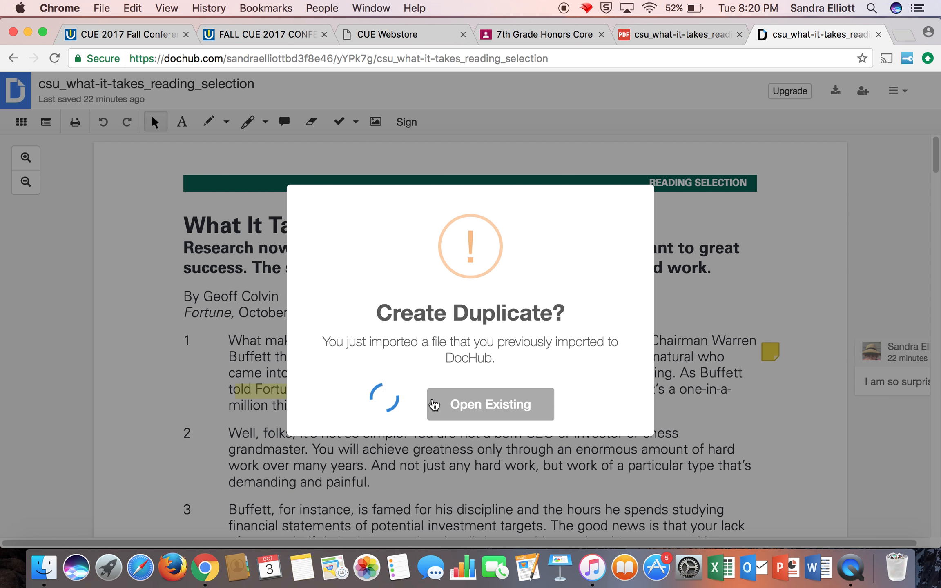
click(490, 403)
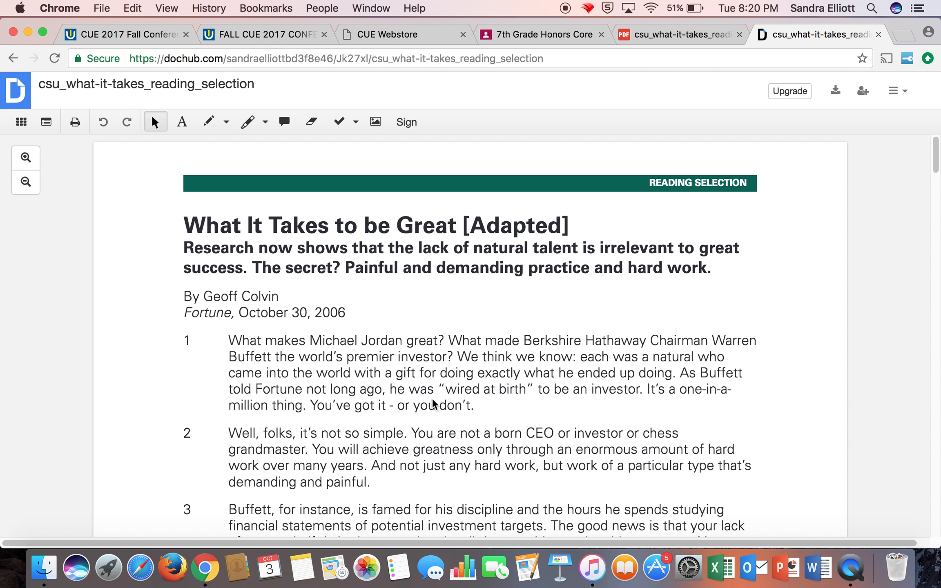
mouse_move(21, 122)
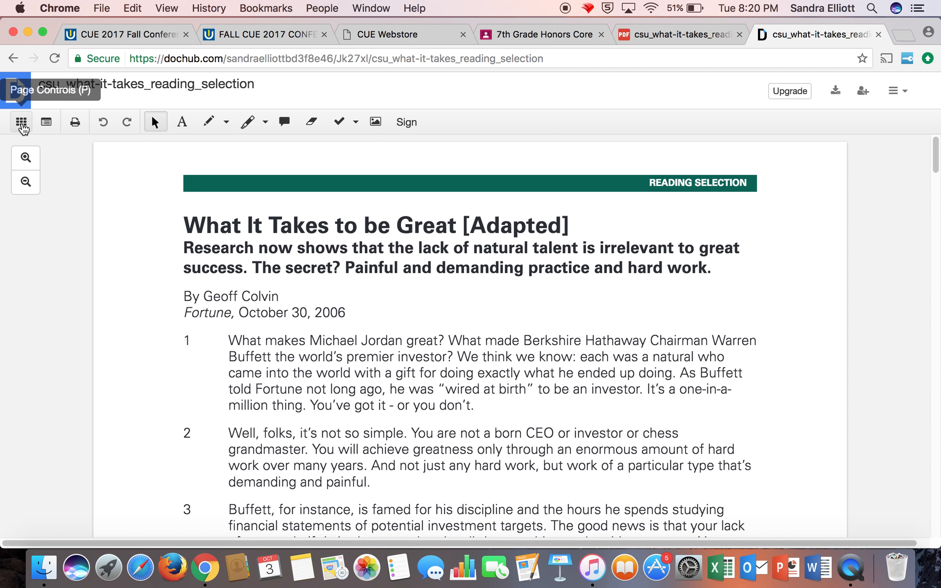
click(21, 121)
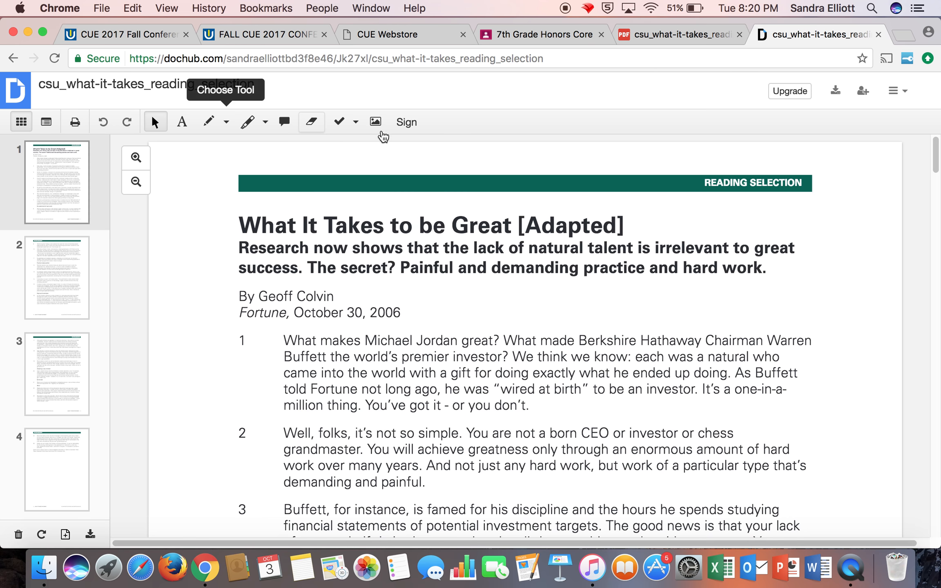
mouse_move(294, 160)
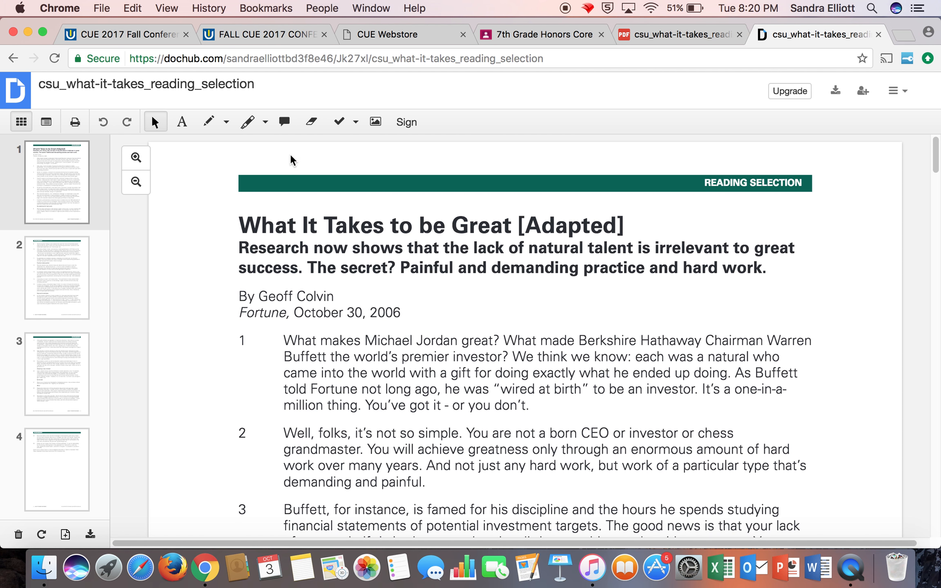
click(264, 121)
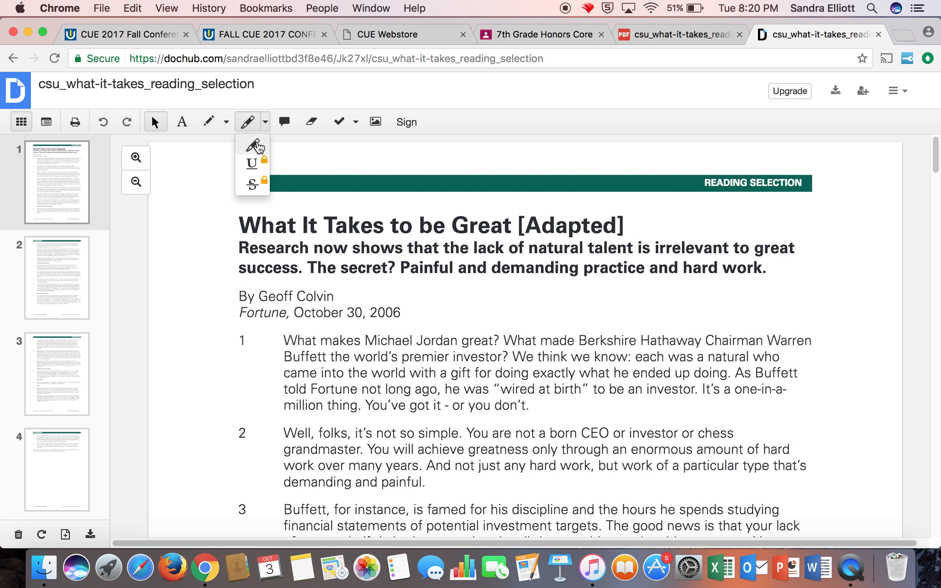
Highlight the paragraph 1 phrases about being a natural and wired at birth to be an investor
click(251, 146)
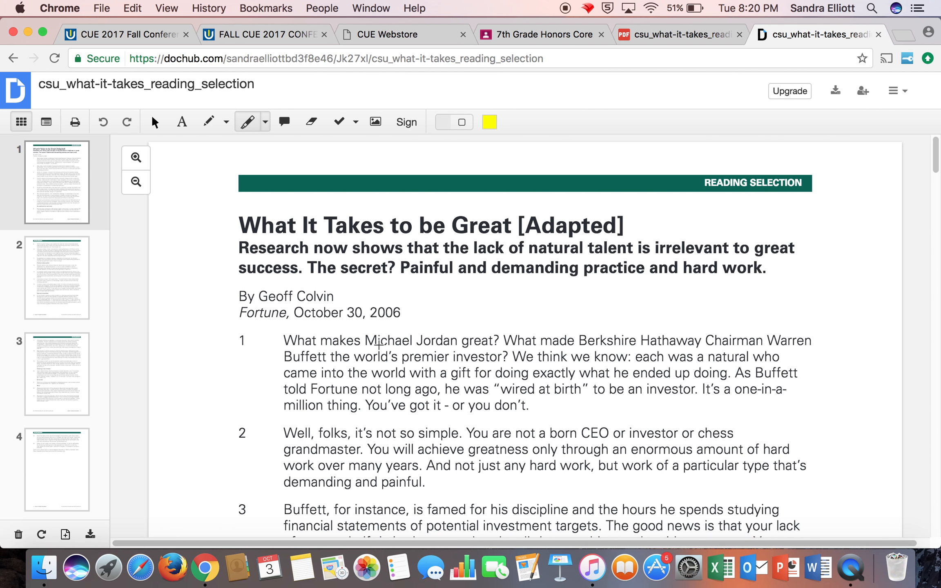
mouse_move(511, 354)
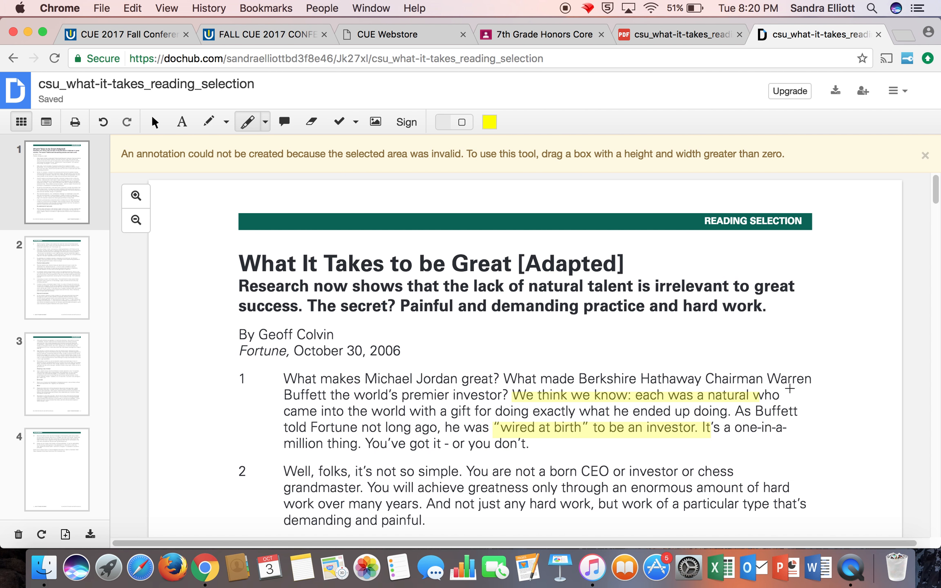
mouse_move(284, 122)
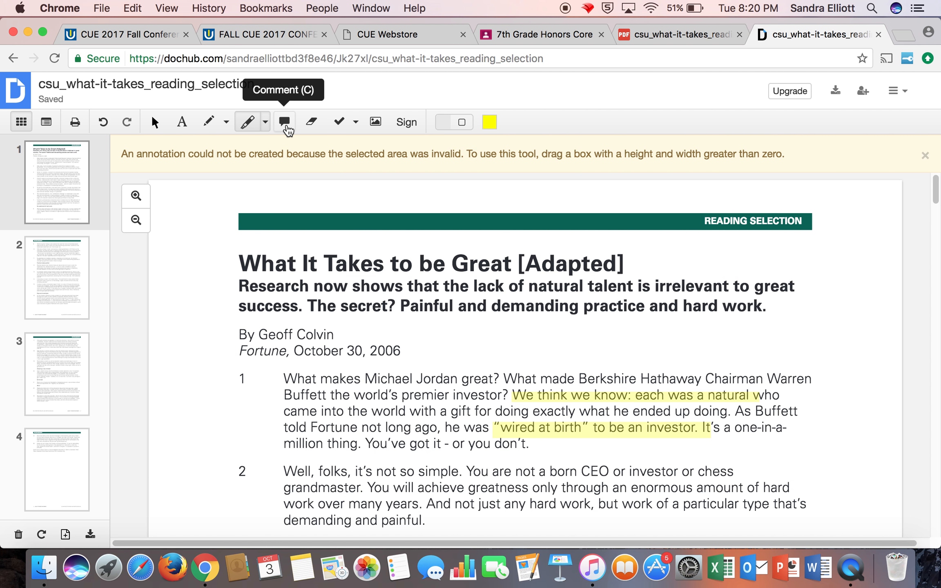
click(924, 154)
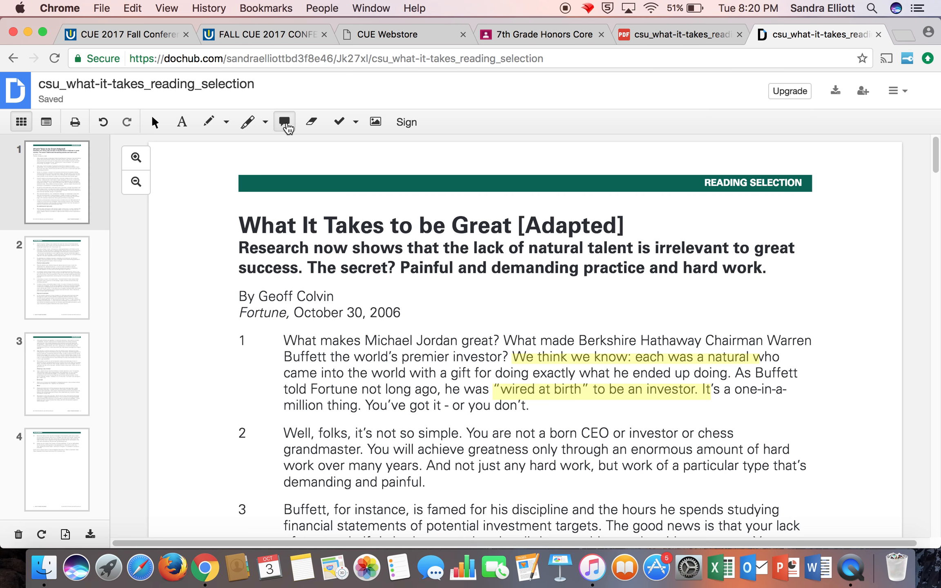
Comment beside paragraph 1: 'It is amazing to think that M. Jordan did not make his first two teams! Crazy'
click(285, 121)
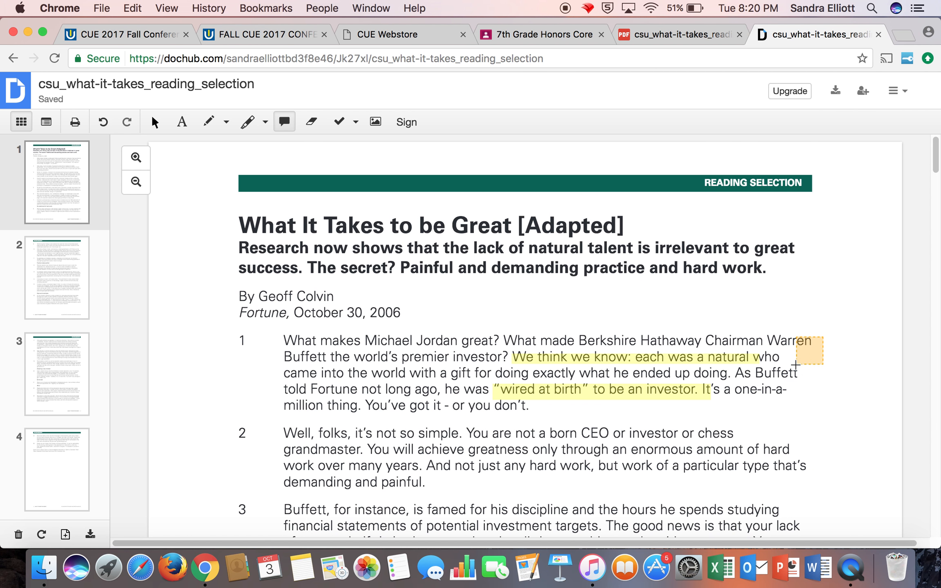
click(811, 350)
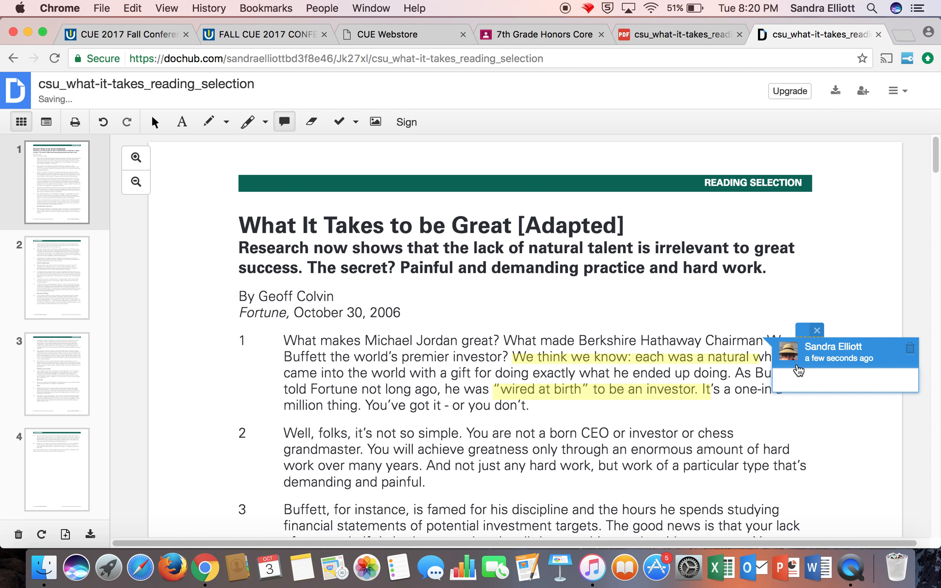
click(783, 380)
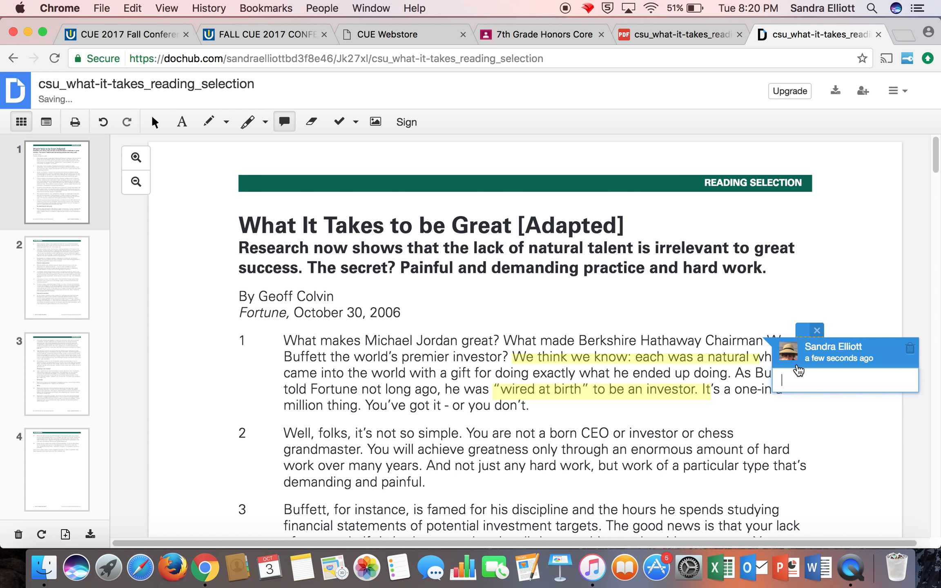
text(It is)
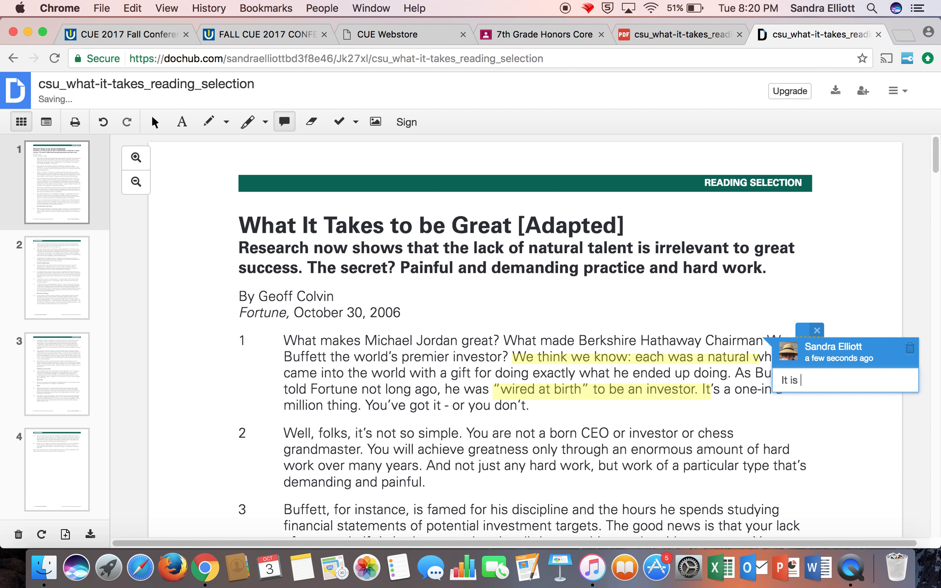
text(amazing to think)
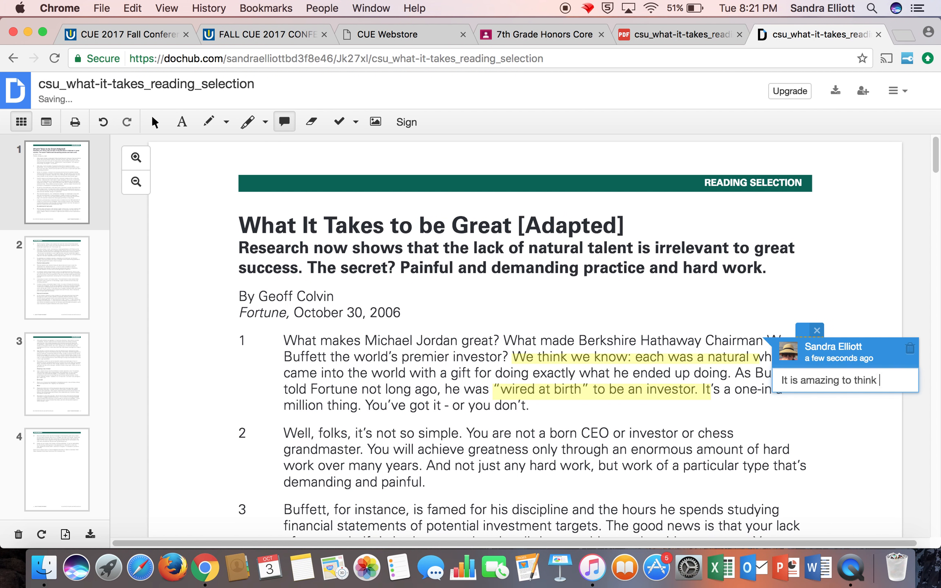
text(that M.)
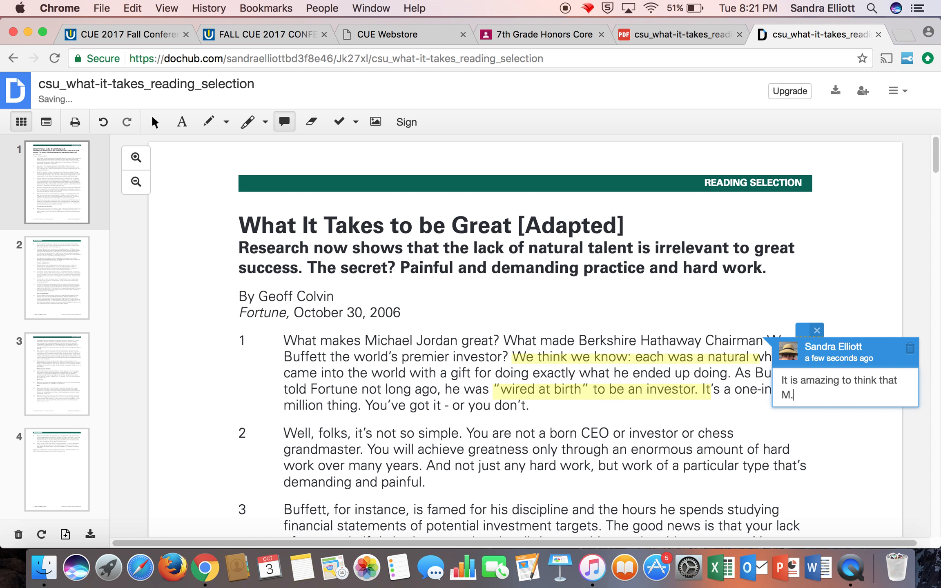
text(Jordan did not)
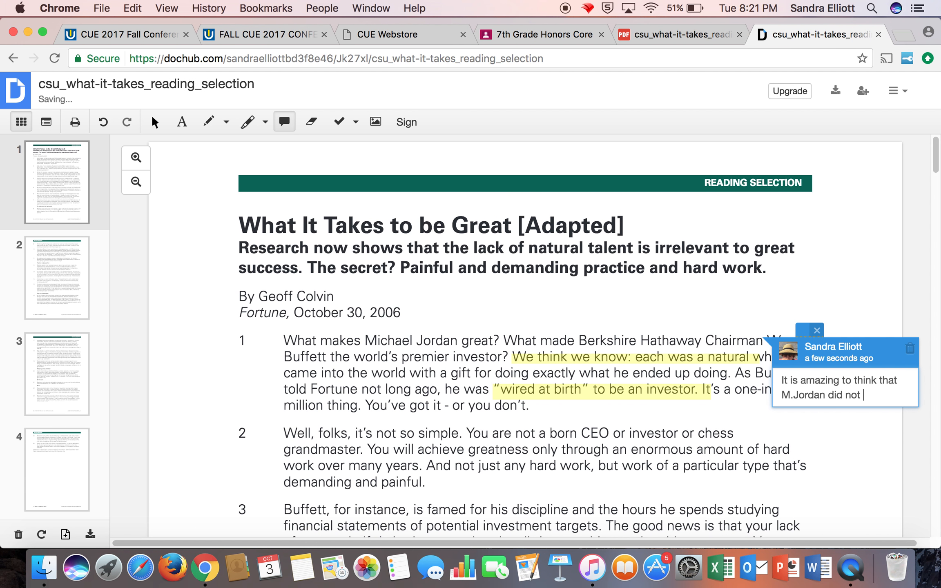
text(make his first tw)
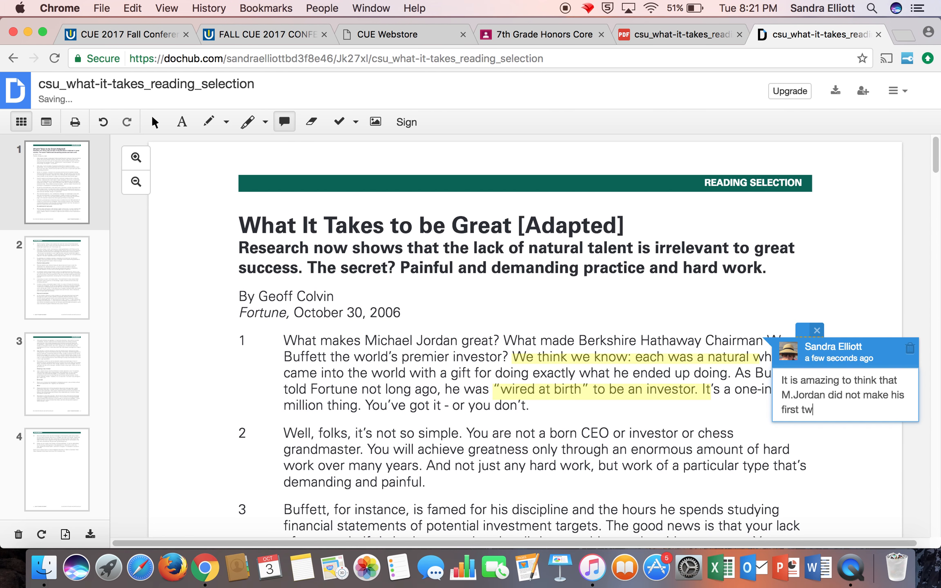
text(o teams)
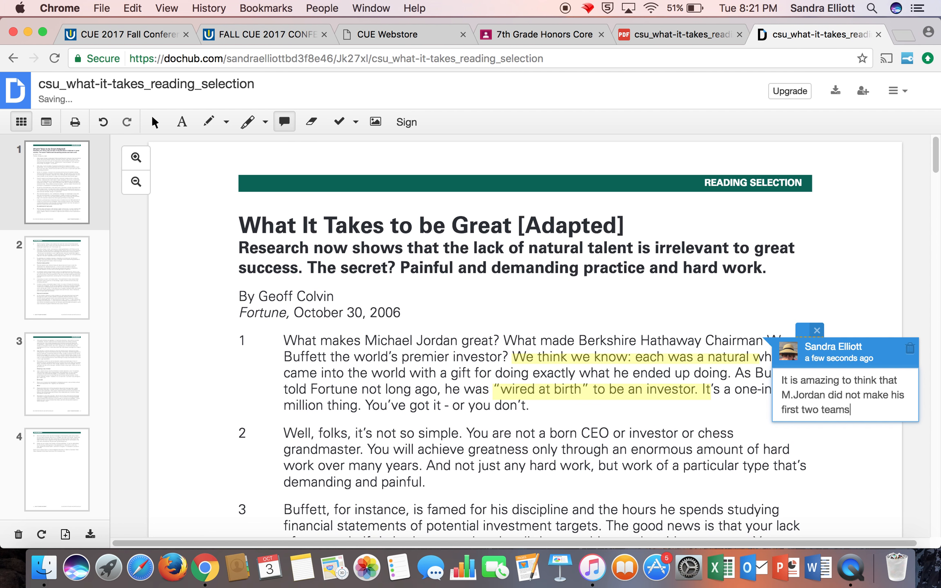
text(! C)
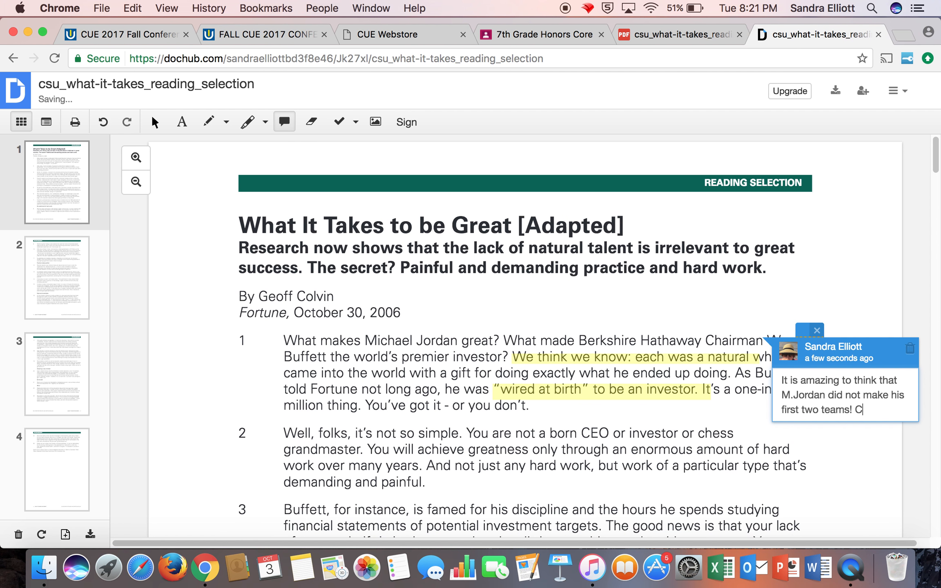
text(razy)
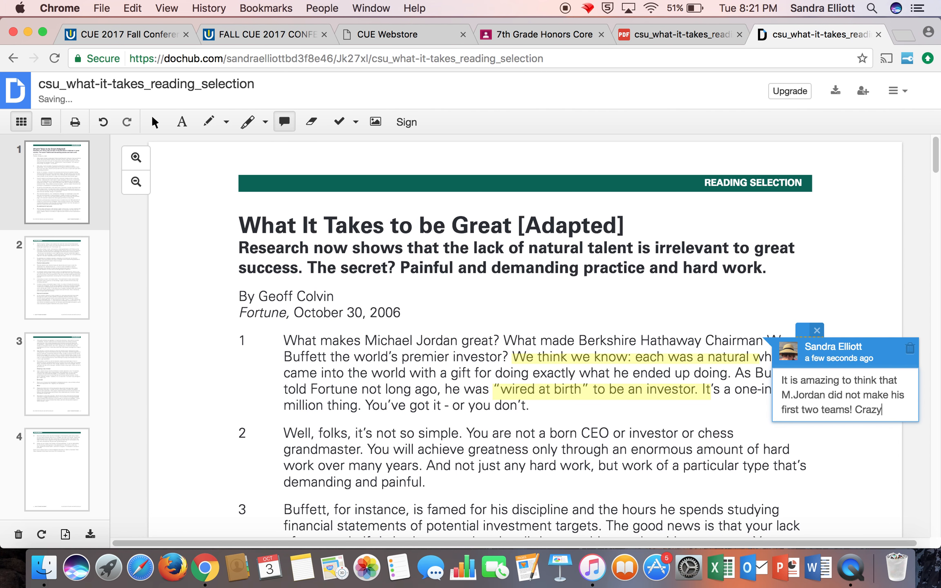
click(816, 331)
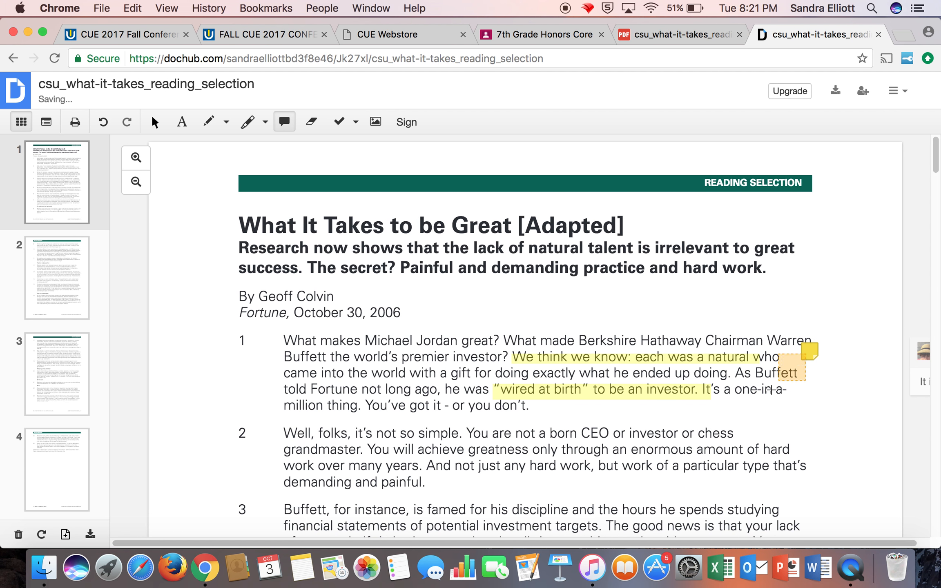
Reopen the saved comment to check it, then return to the Classroom tab
scroll(down, 3)
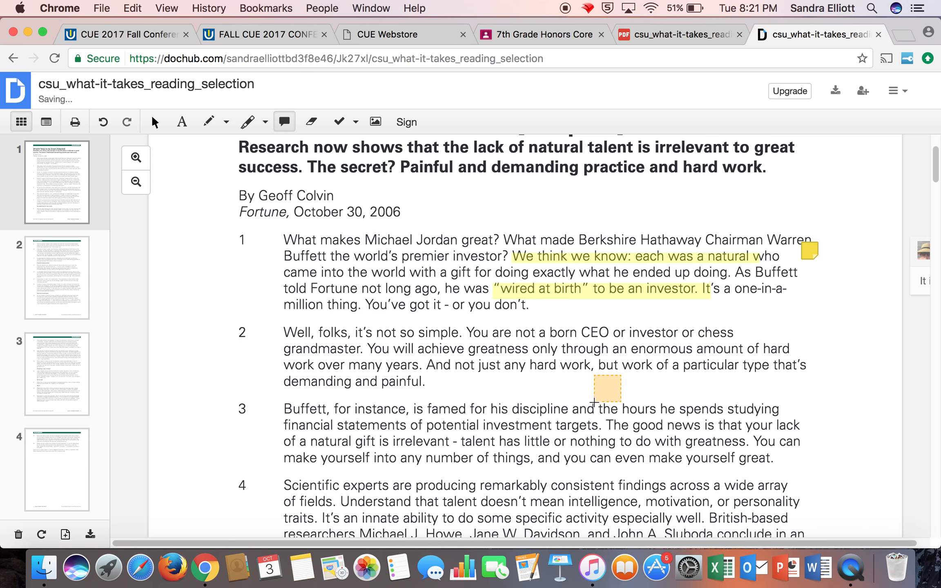
click(808, 251)
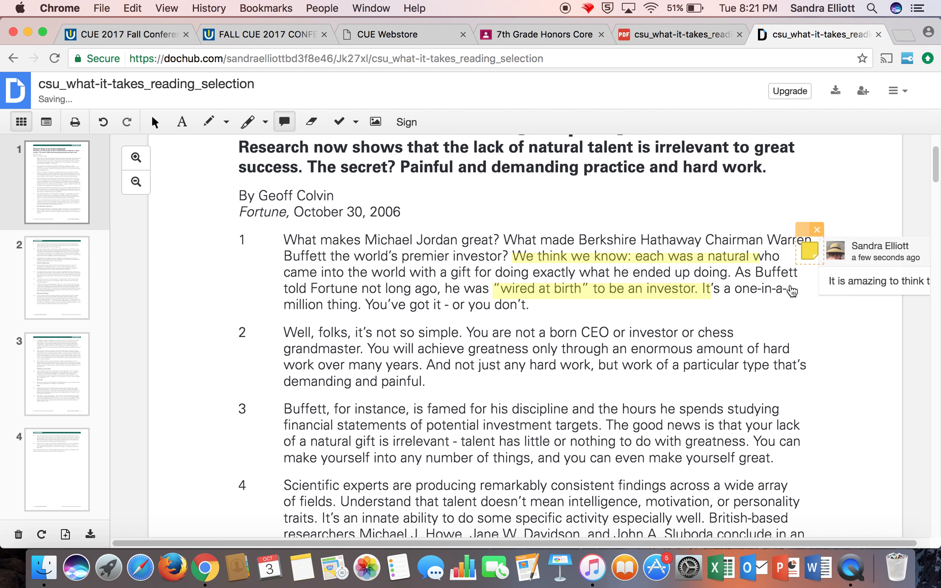
scroll(up, 3)
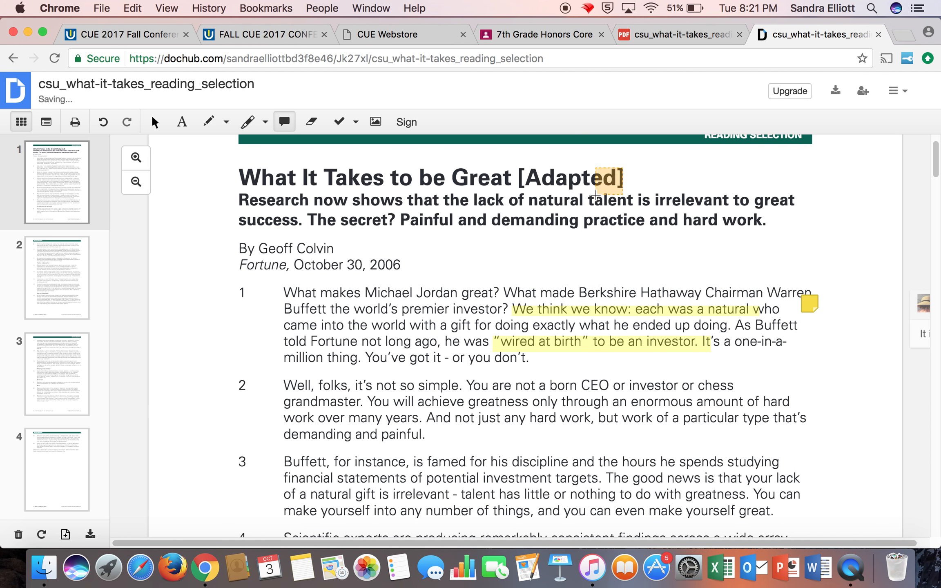
click(539, 35)
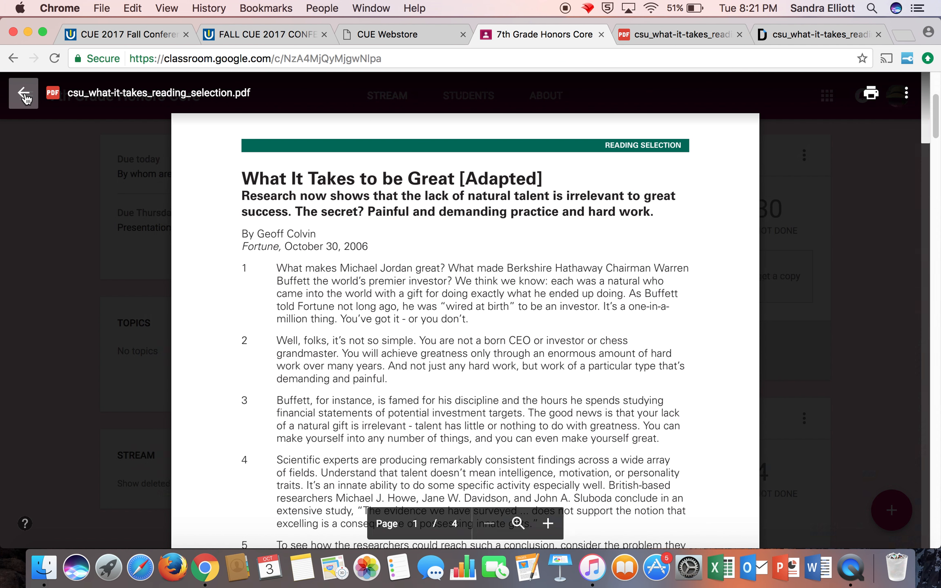
Close the article preview and scroll the Stream to The Subject - Grammar Lesson post
click(23, 93)
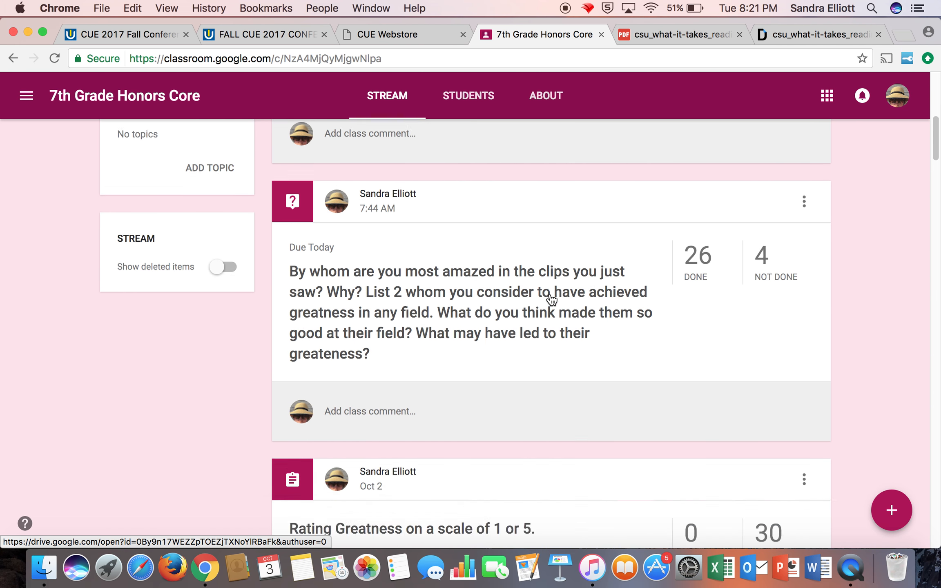
scroll(up, 3)
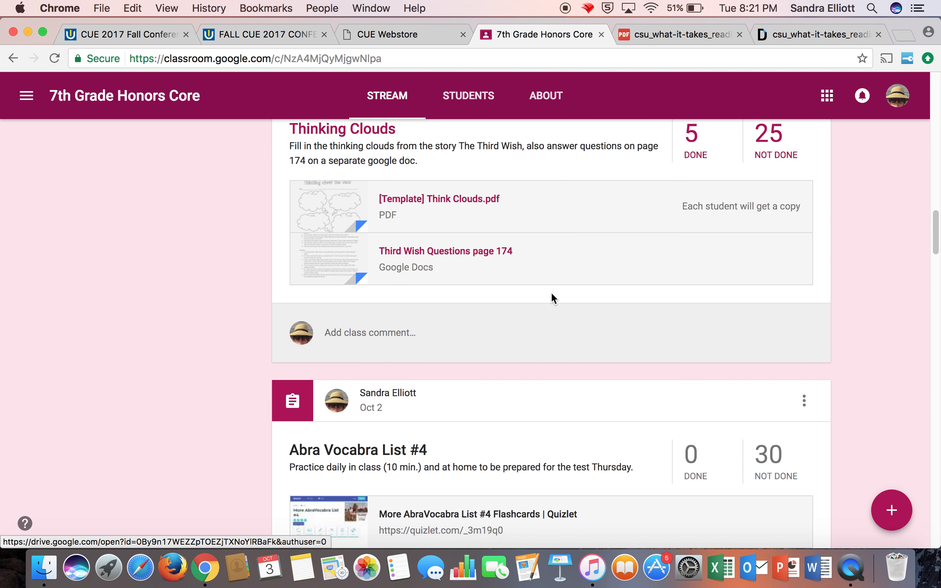
scroll(up, 3)
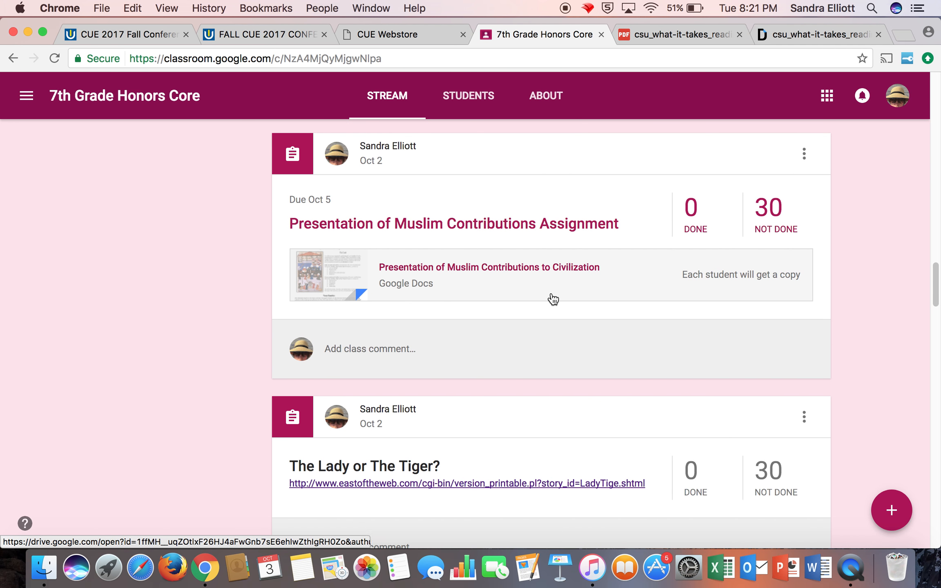
scroll(down, 3)
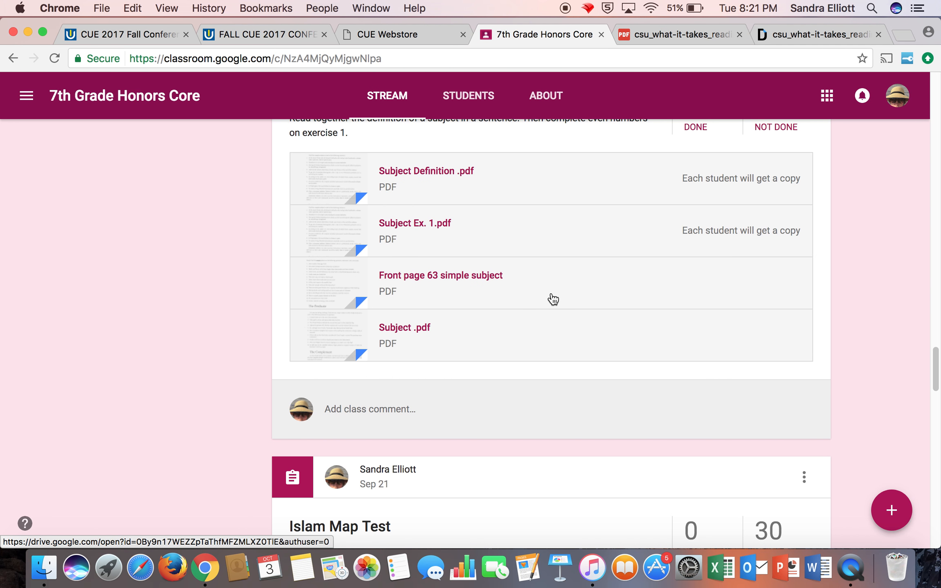
scroll(up, 3)
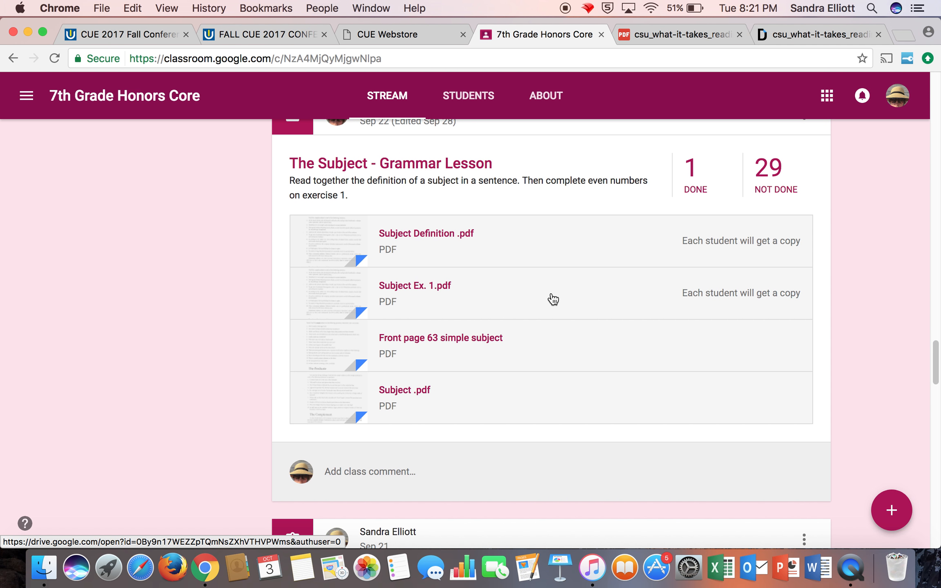
Preview Subject Definition .pdf and open it in a new Google Drive window
click(427, 234)
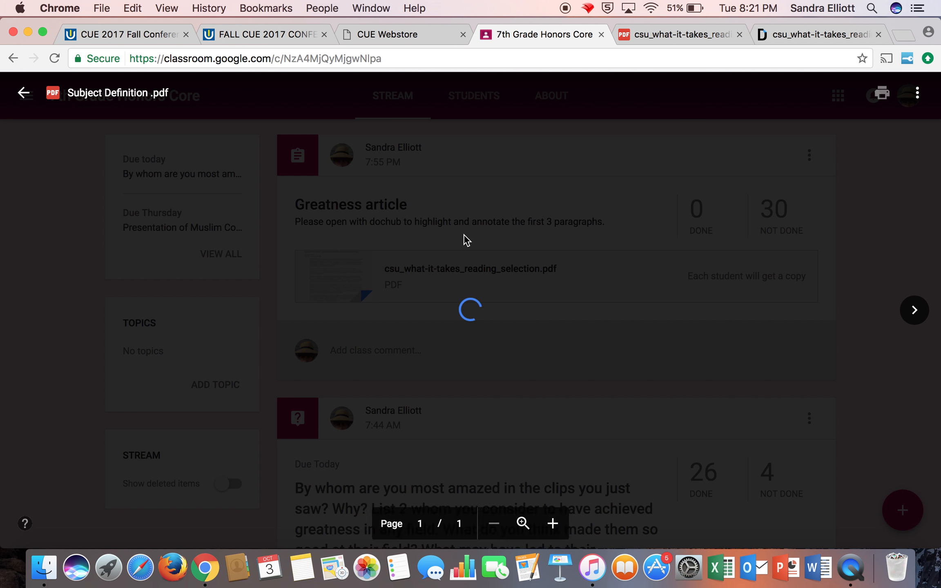
click(917, 93)
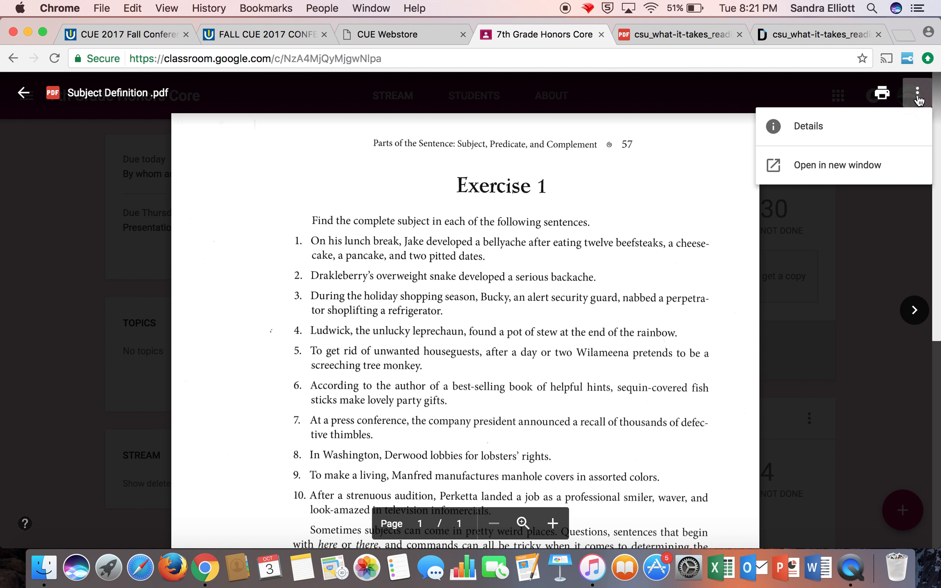
click(835, 165)
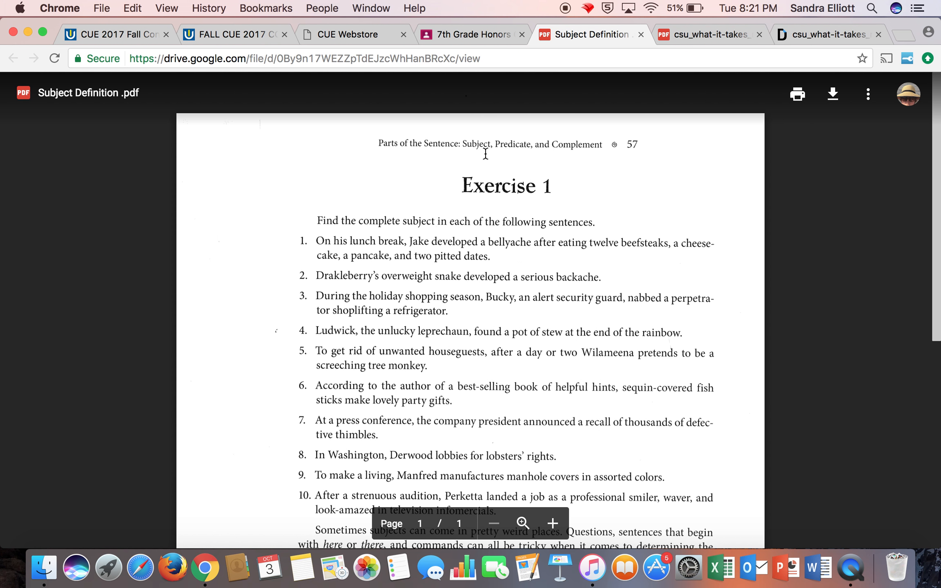
Send the Subject Definition PDF to DocHub via Open with
click(465, 92)
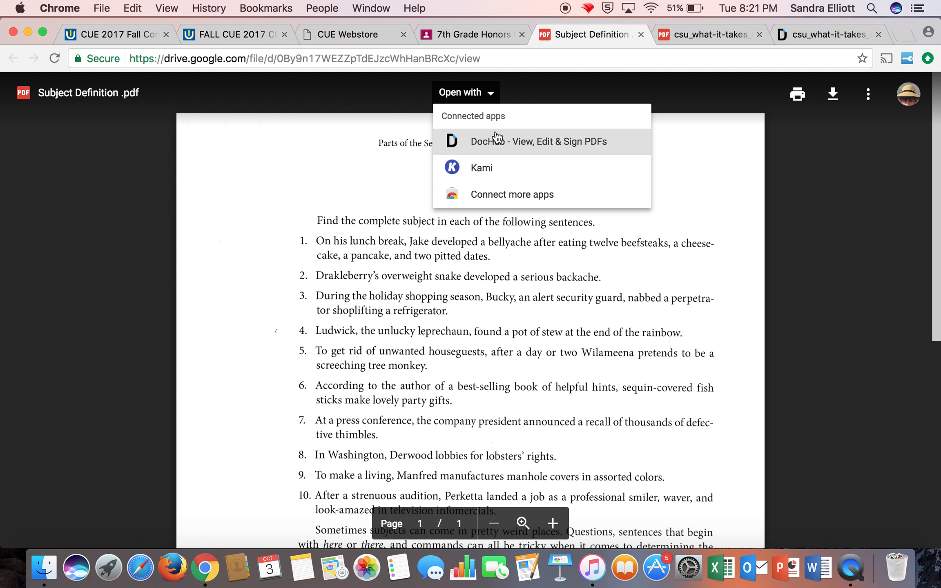
click(539, 141)
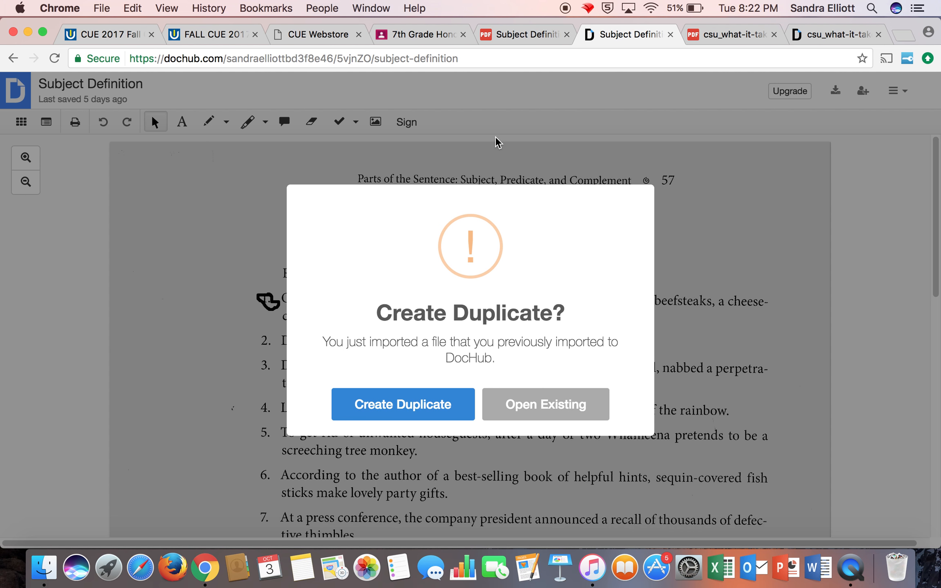
Create a fresh duplicate of the Subject Definition exercise and bring Exercise 1 into view
click(402, 403)
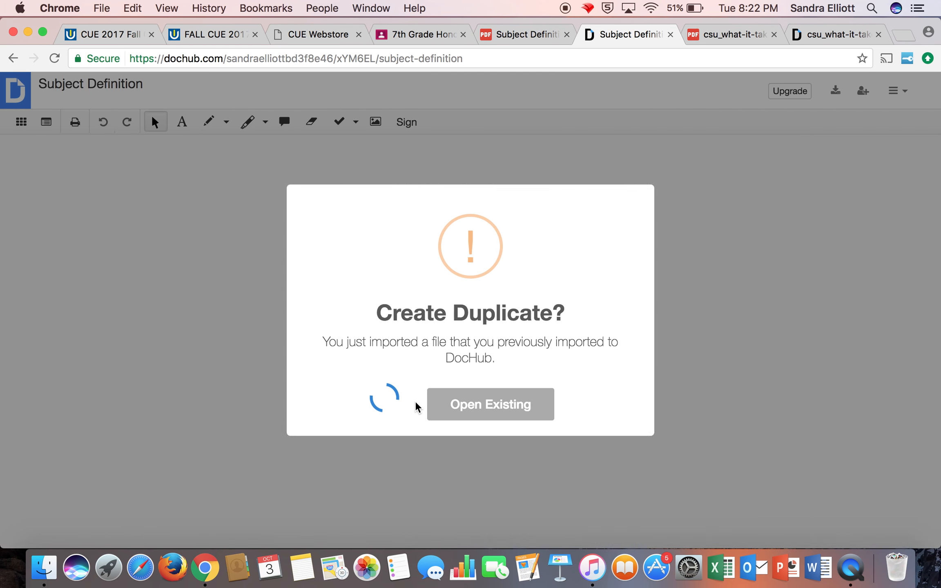
click(490, 403)
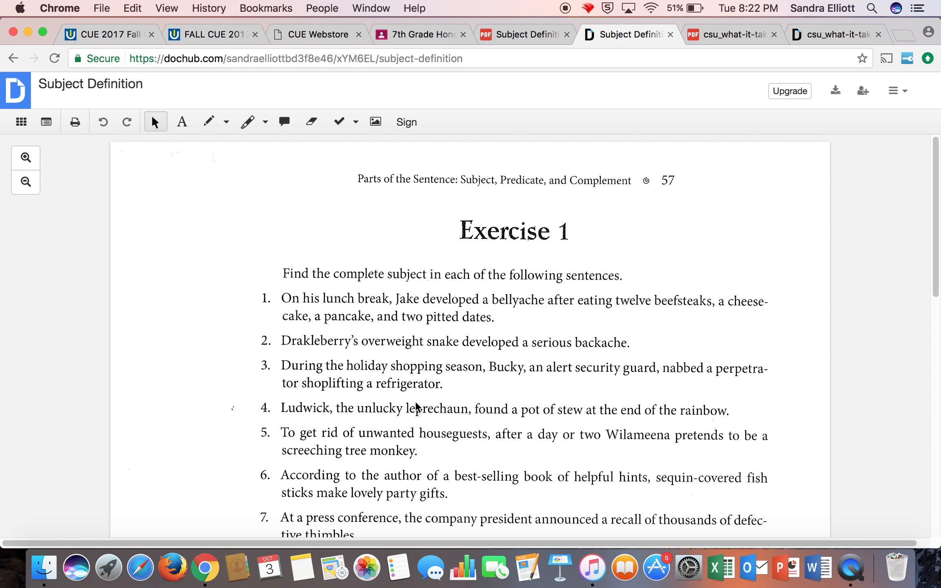
scroll(up, 3)
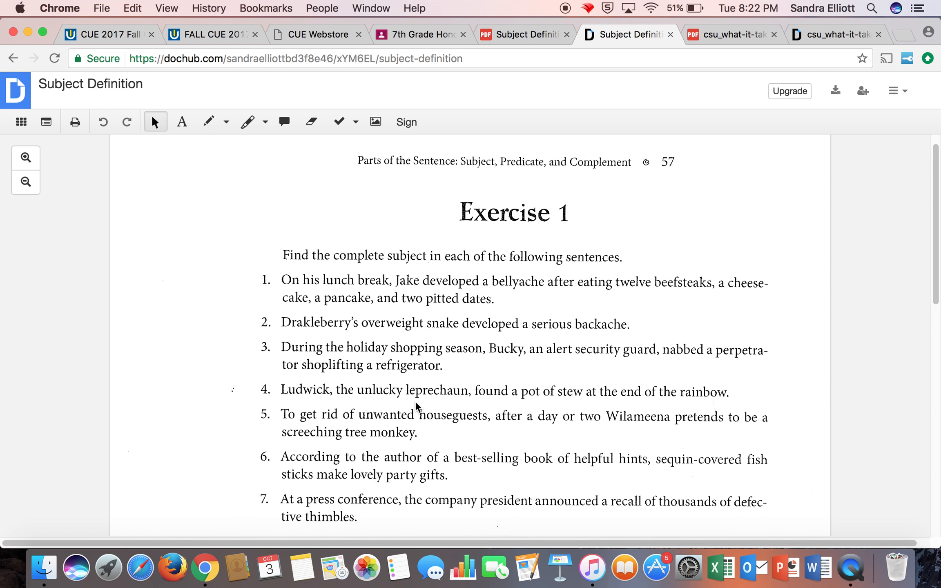
scroll(down, 3)
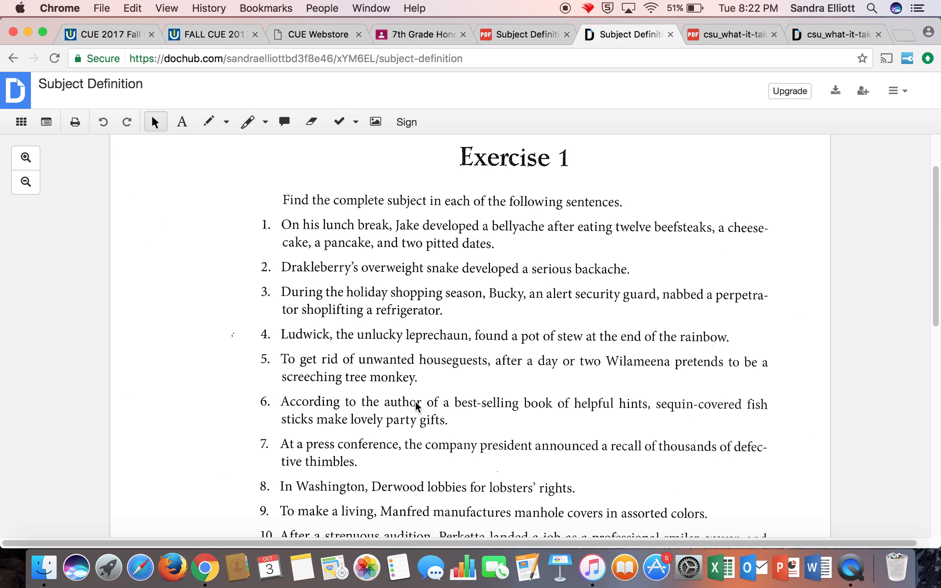
mouse_move(265, 130)
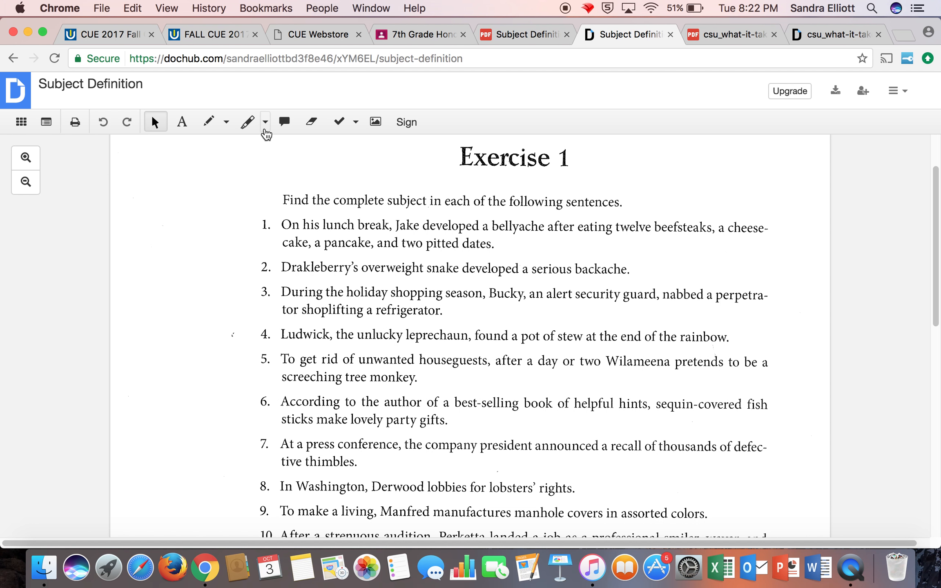
Select the freehand pencil from the drawing shapes to mark sentence 1
click(225, 121)
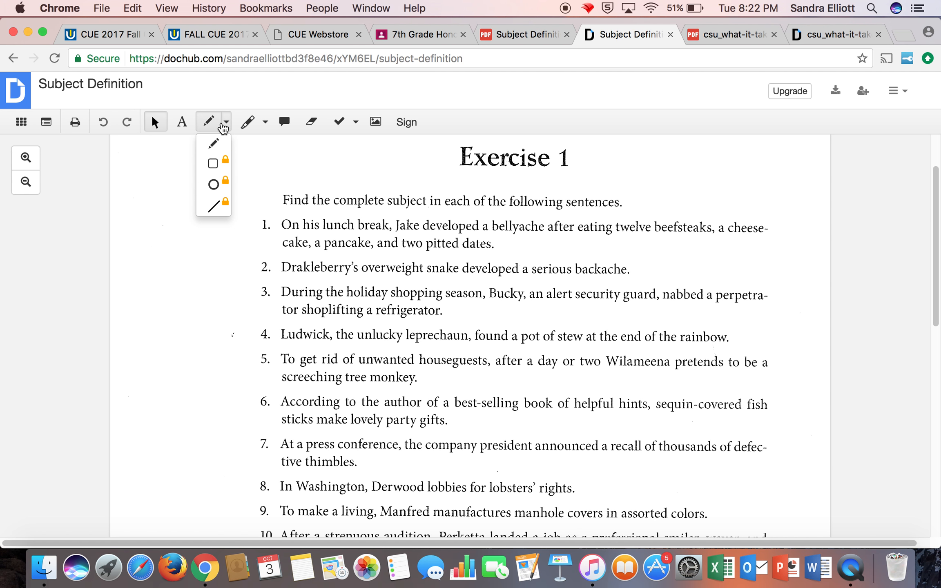
click(213, 144)
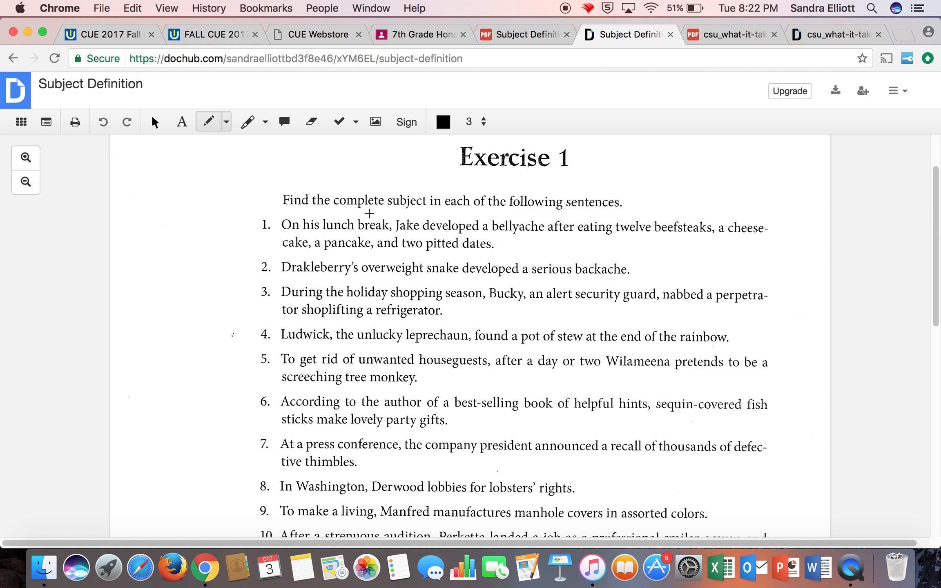
mouse_move(412, 220)
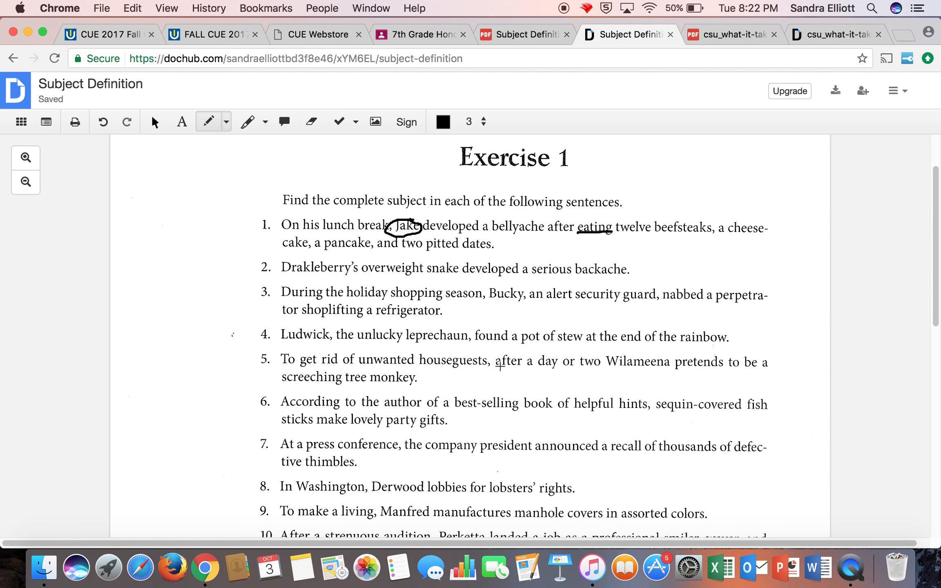
Close the Subject Definition preview in Classroom, review the class stream, and return to DocHub
click(420, 35)
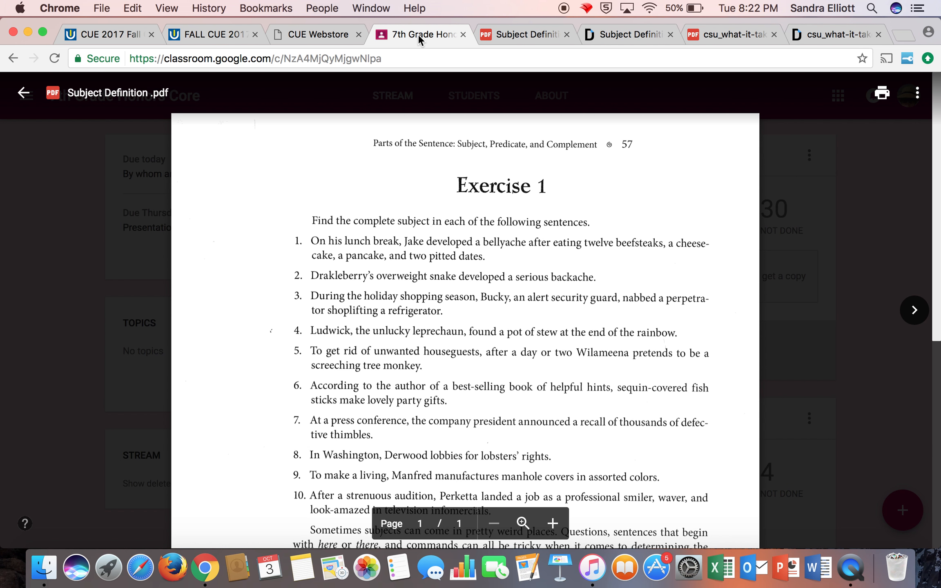
mouse_move(23, 93)
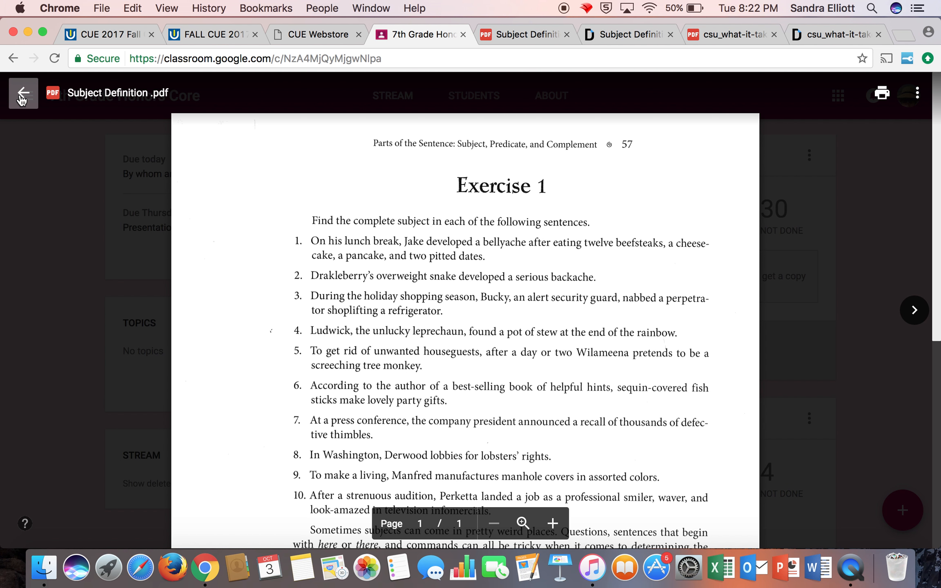
click(22, 92)
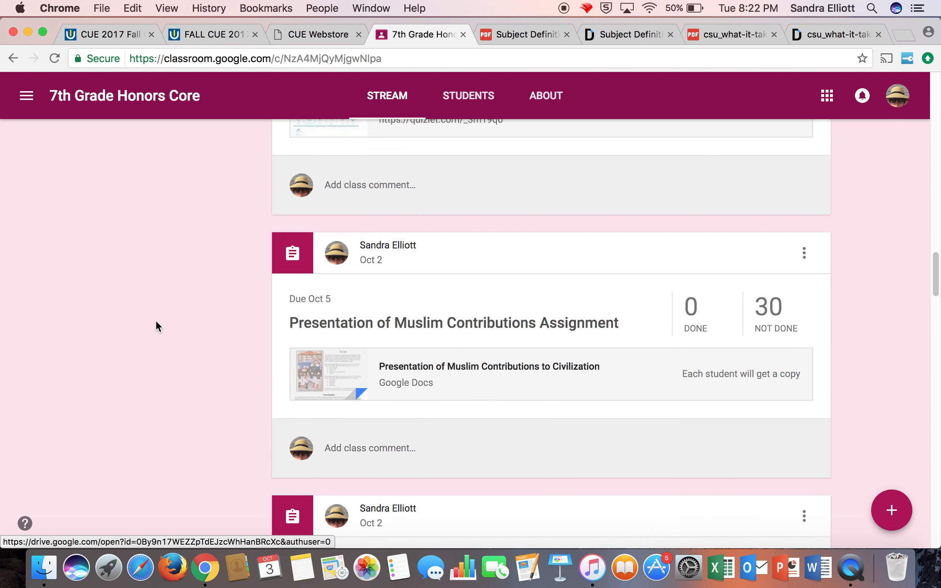
scroll(down, 3)
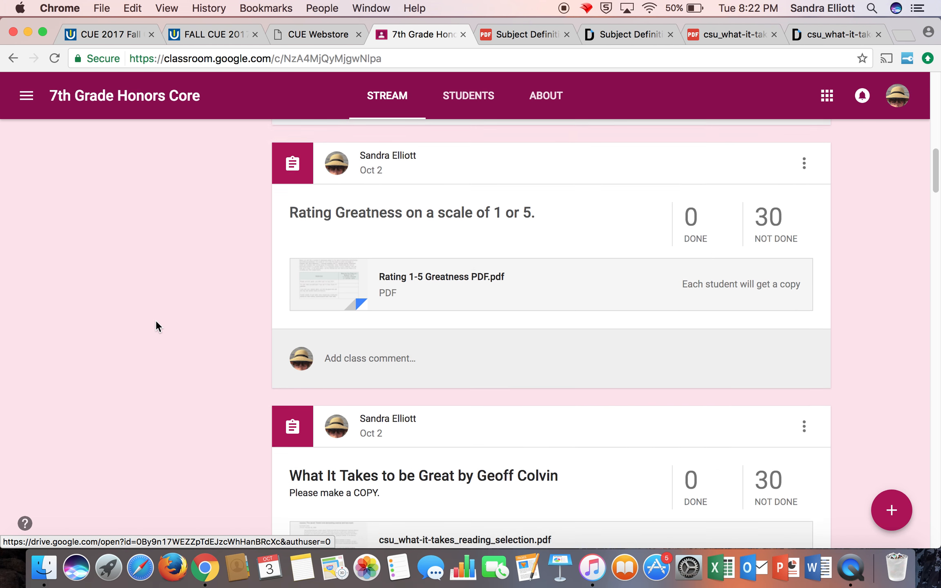
scroll(up, 3)
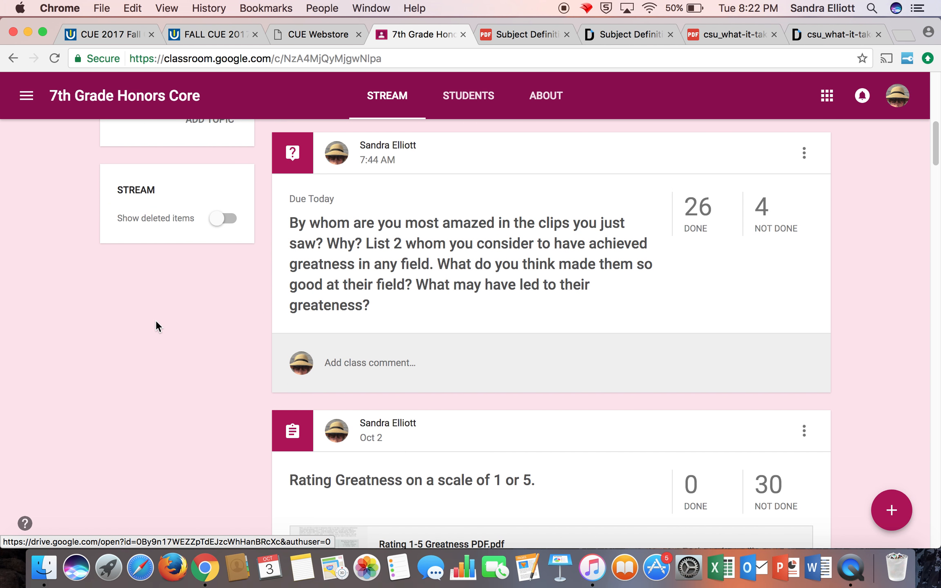
scroll(down, 3)
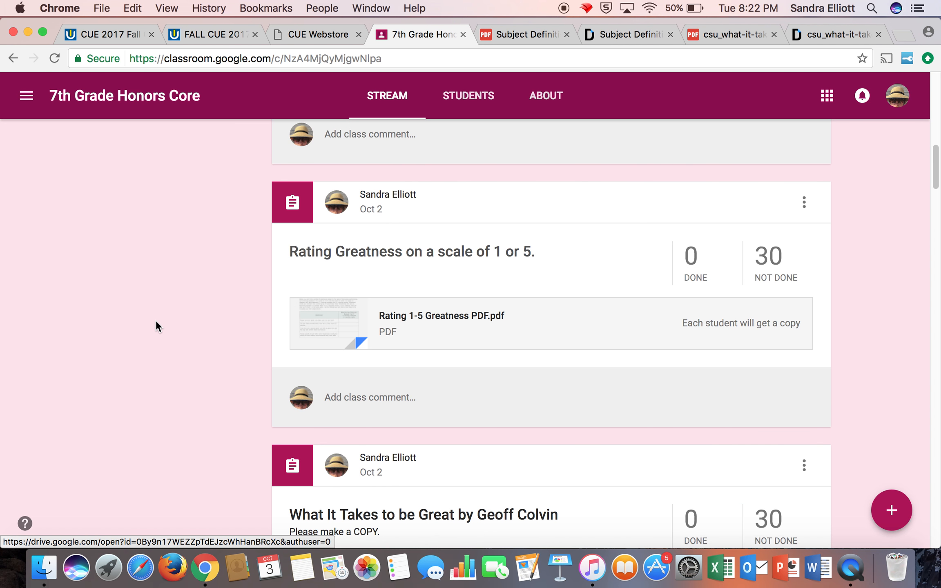
scroll(down, 3)
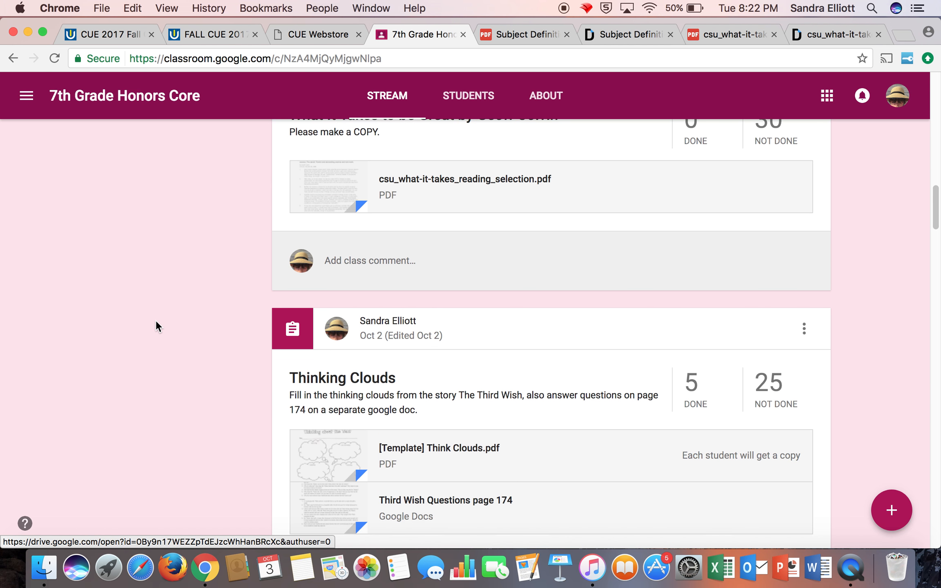
scroll(down, 3)
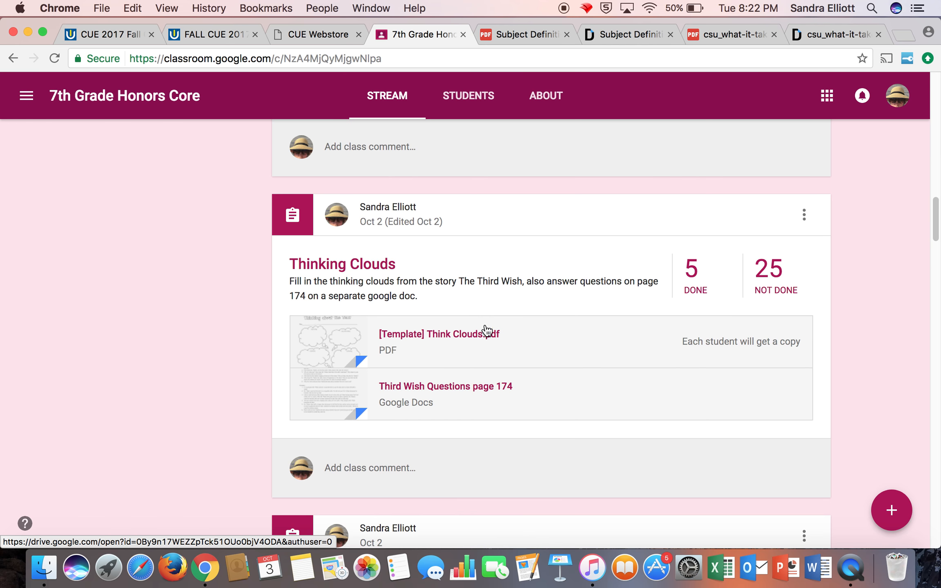
mouse_move(553, 330)
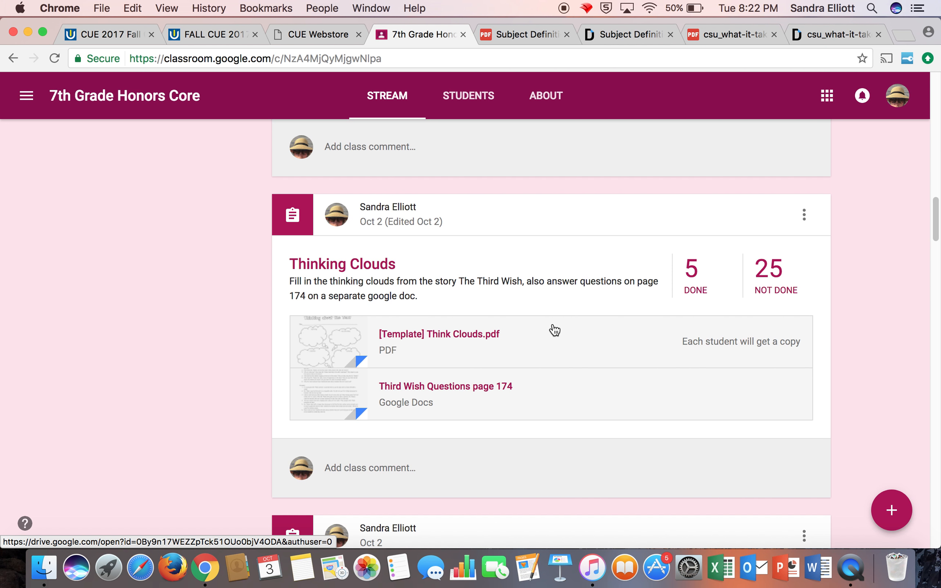
mouse_move(498, 340)
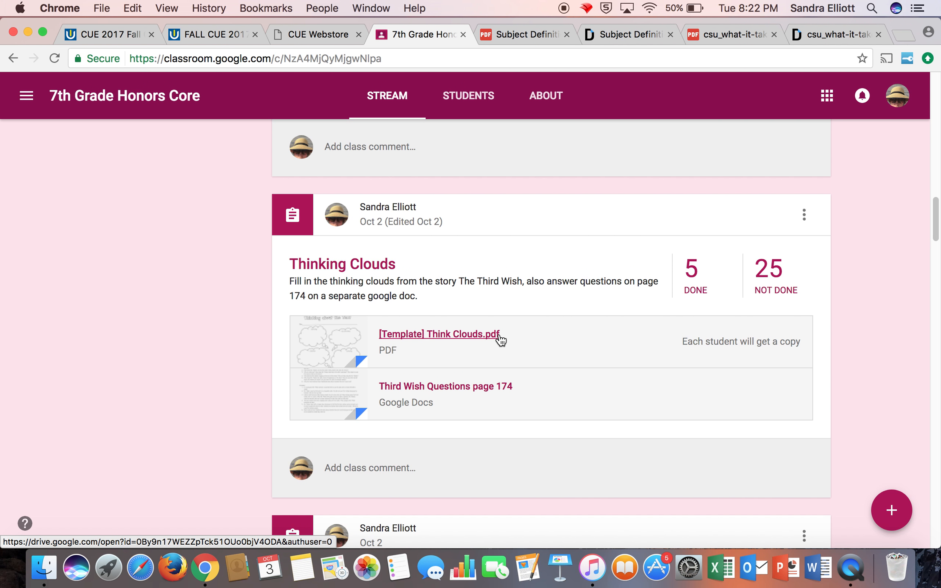
mouse_move(544, 339)
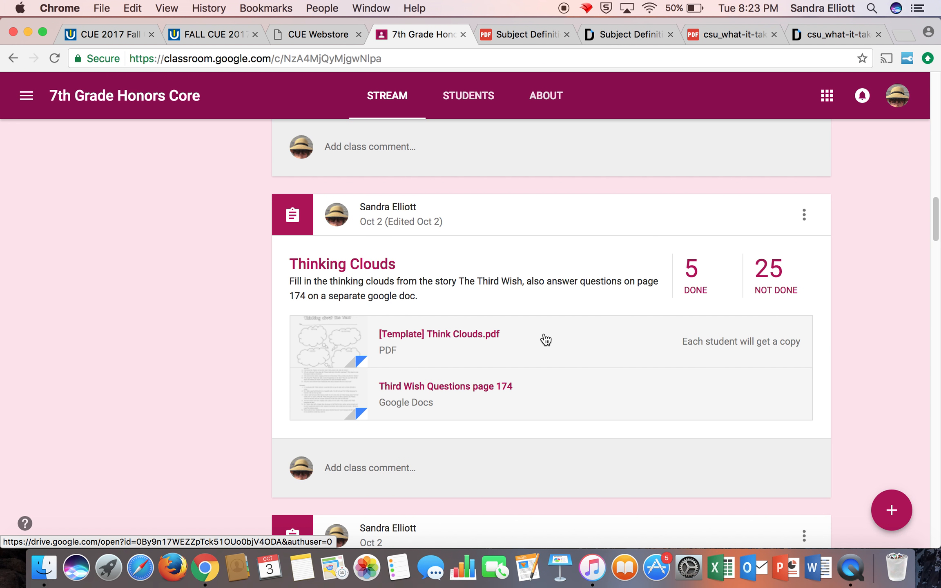
scroll(down, 3)
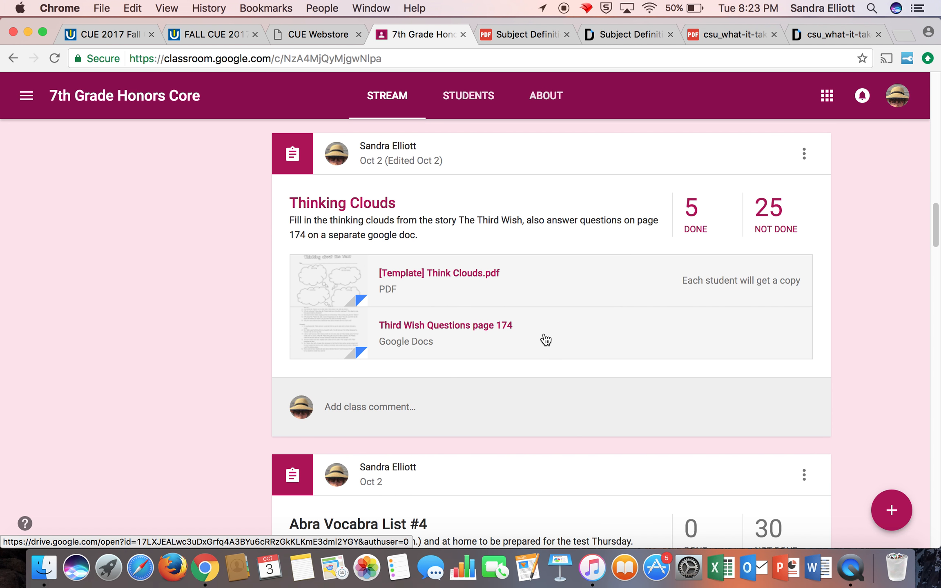
scroll(down, 3)
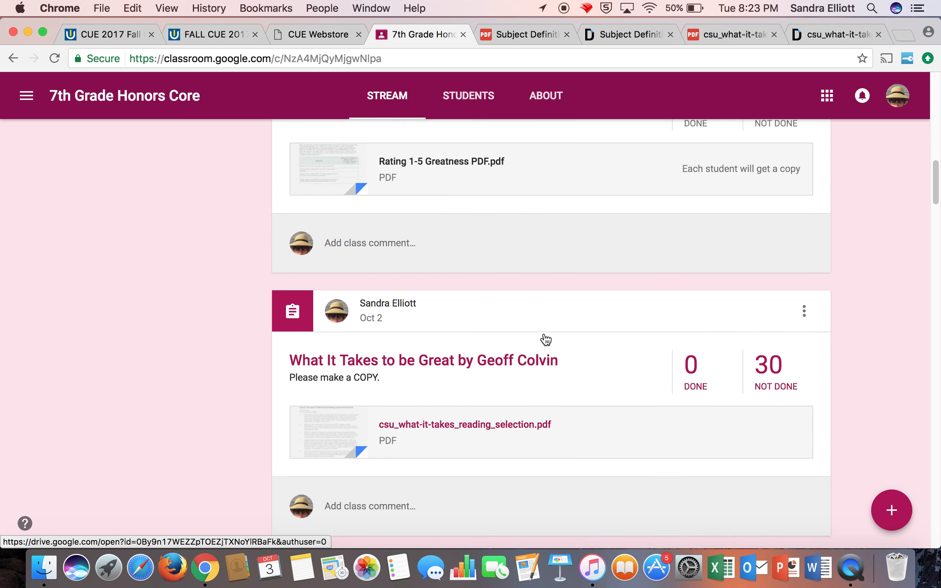
scroll(up, 3)
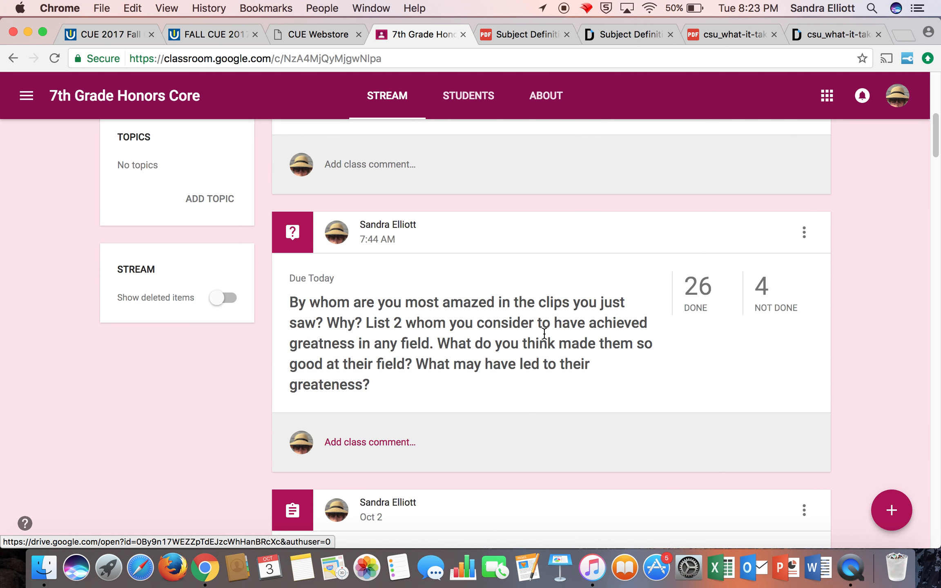
scroll(up, 3)
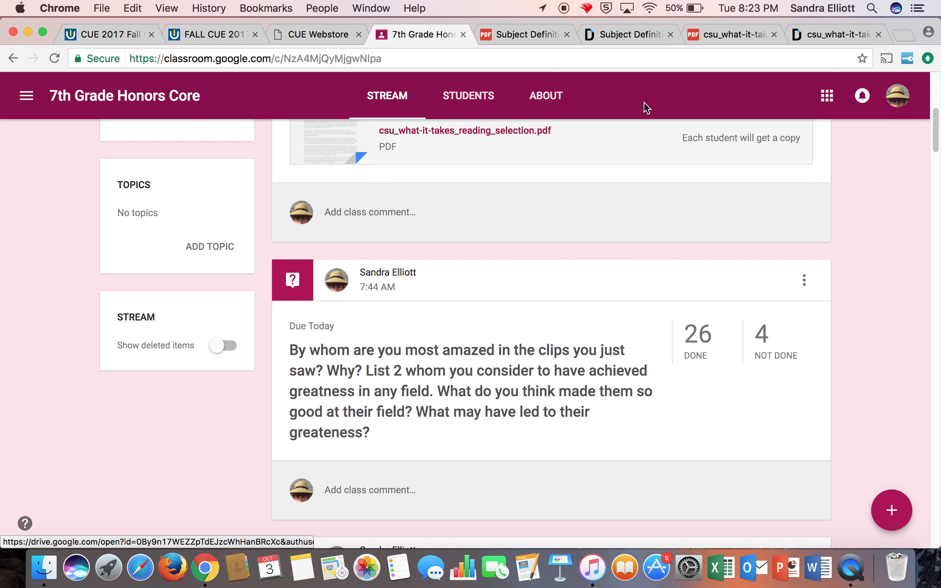
mouse_move(627, 35)
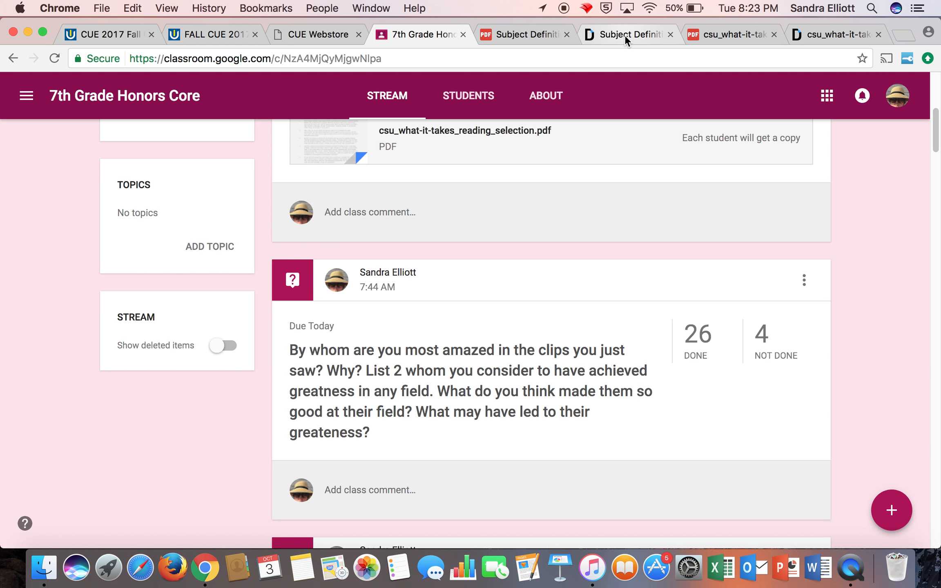
click(627, 34)
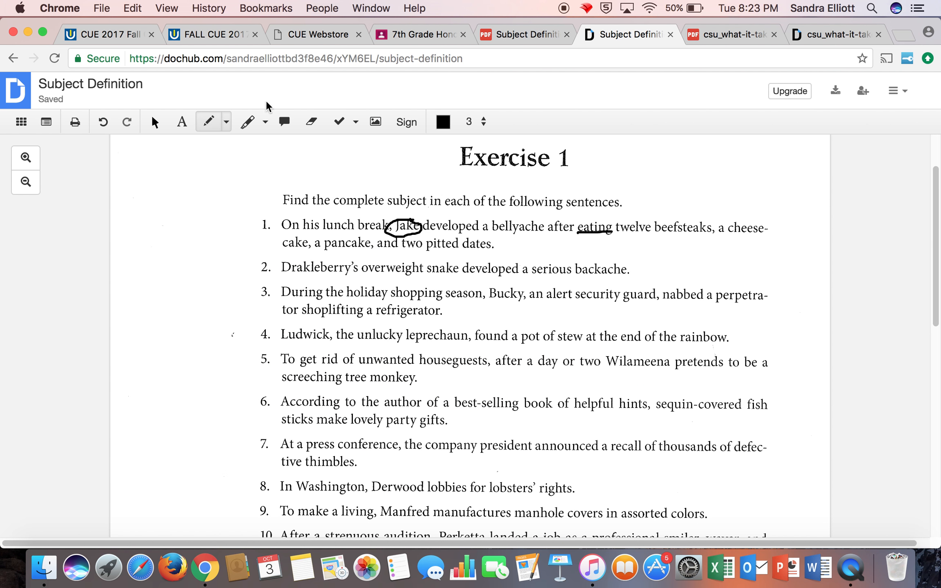